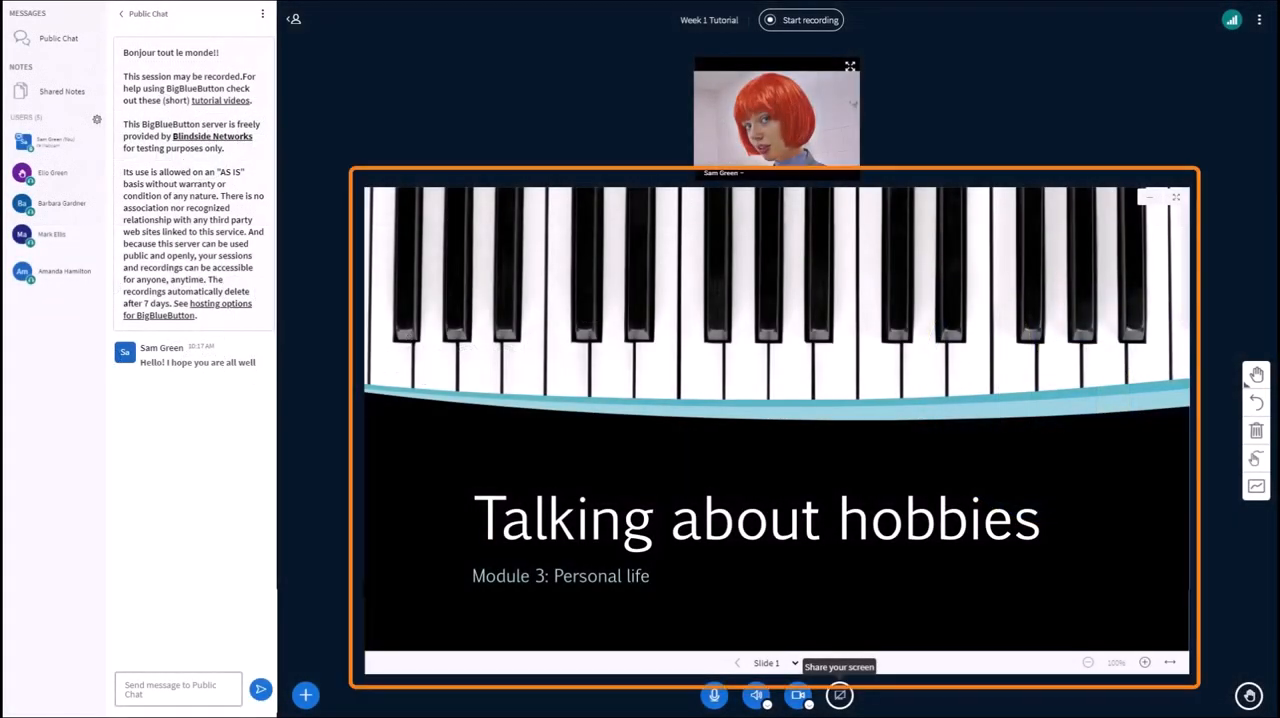
# - Leave the BigBlueButton meeting, turn editing on for Basic French and start adding an activity to Speaking
pyautogui.click(304, 696)
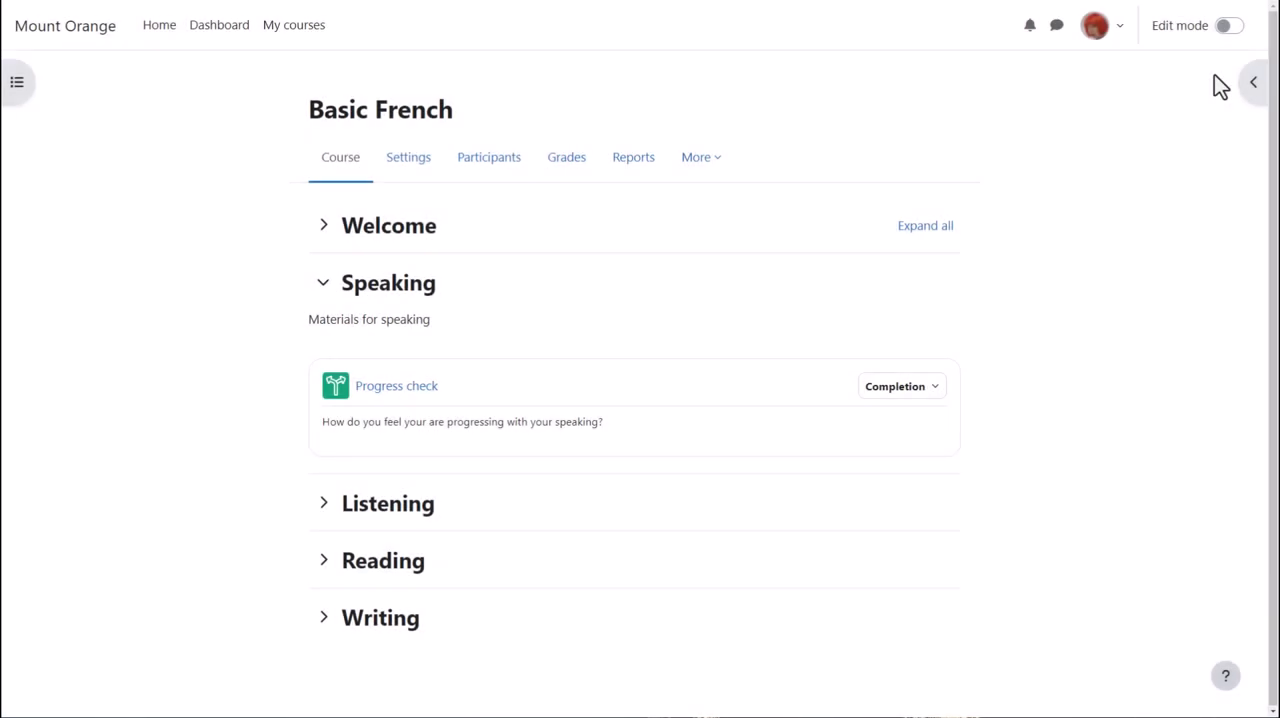
pyautogui.click(1228, 24)
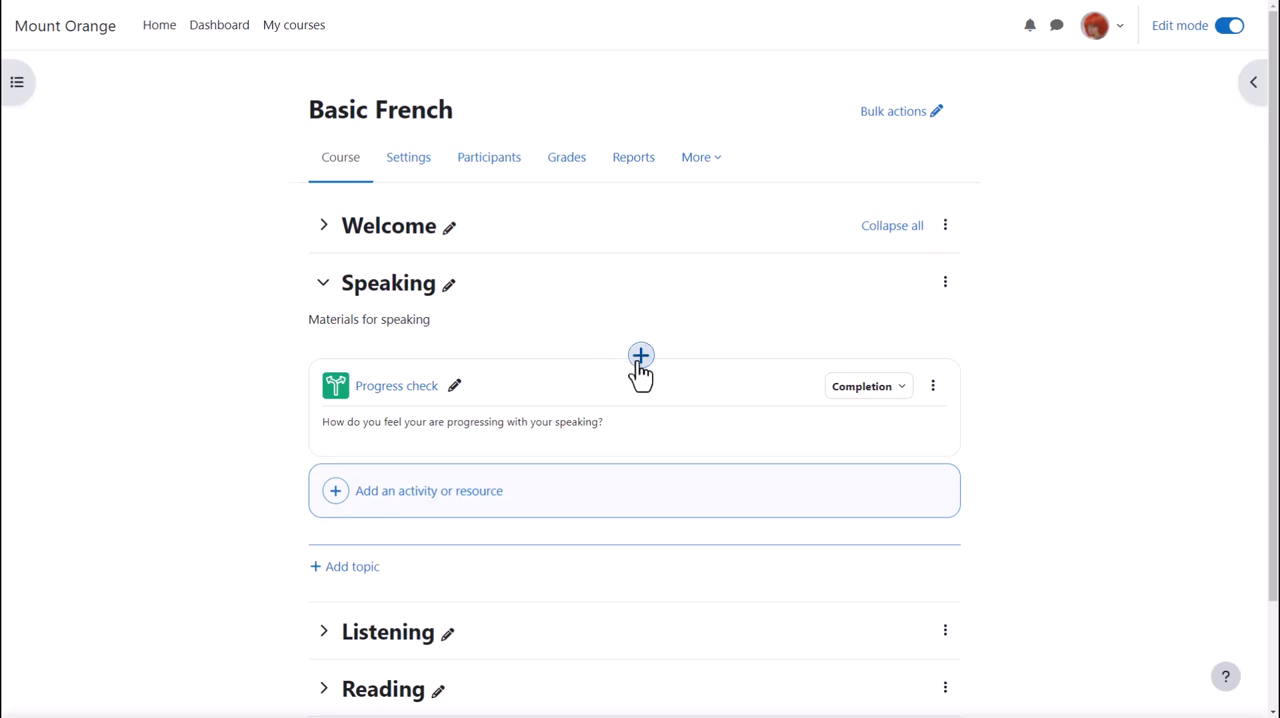
pyautogui.moveTo(652, 488)
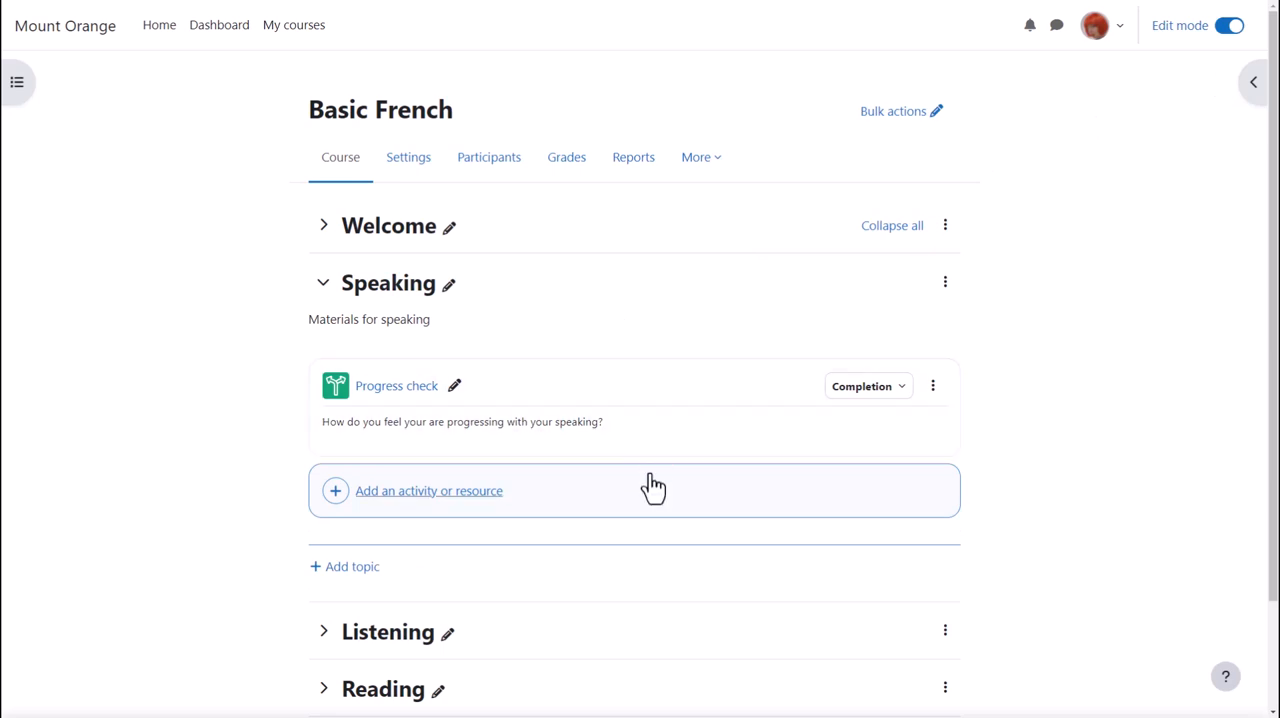
pyautogui.click(428, 490)
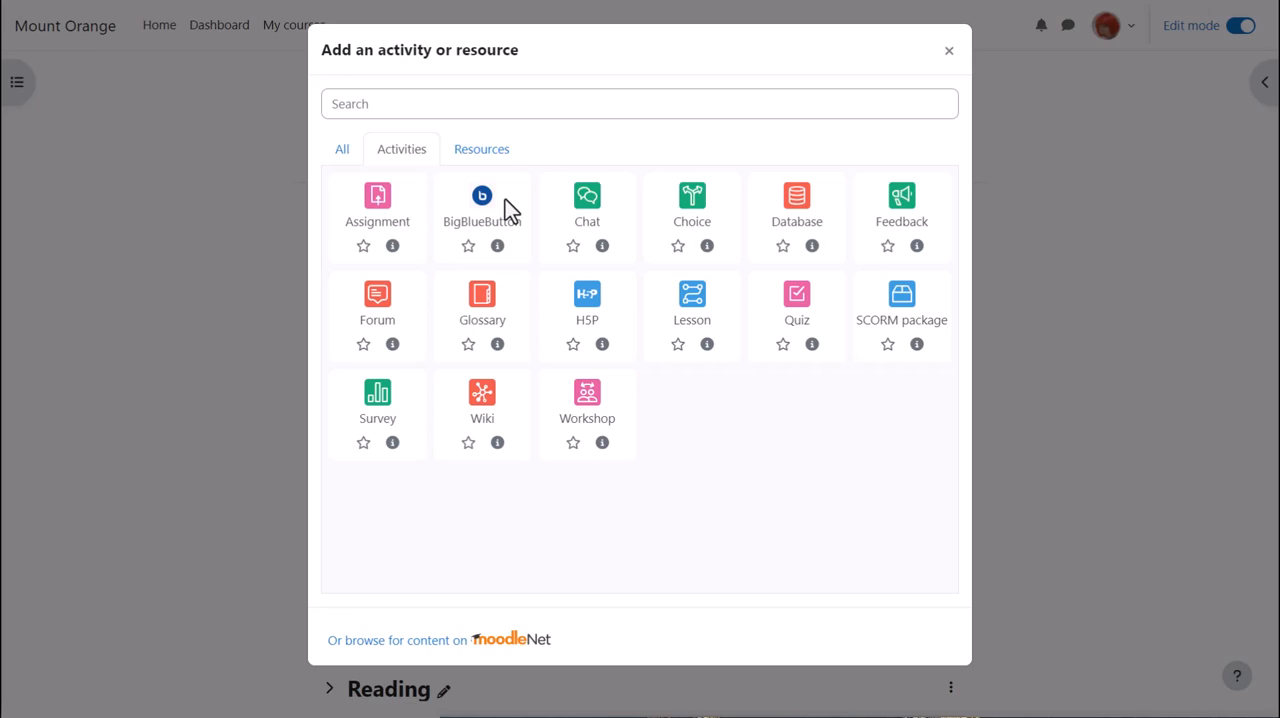
pyautogui.moveTo(482, 196)
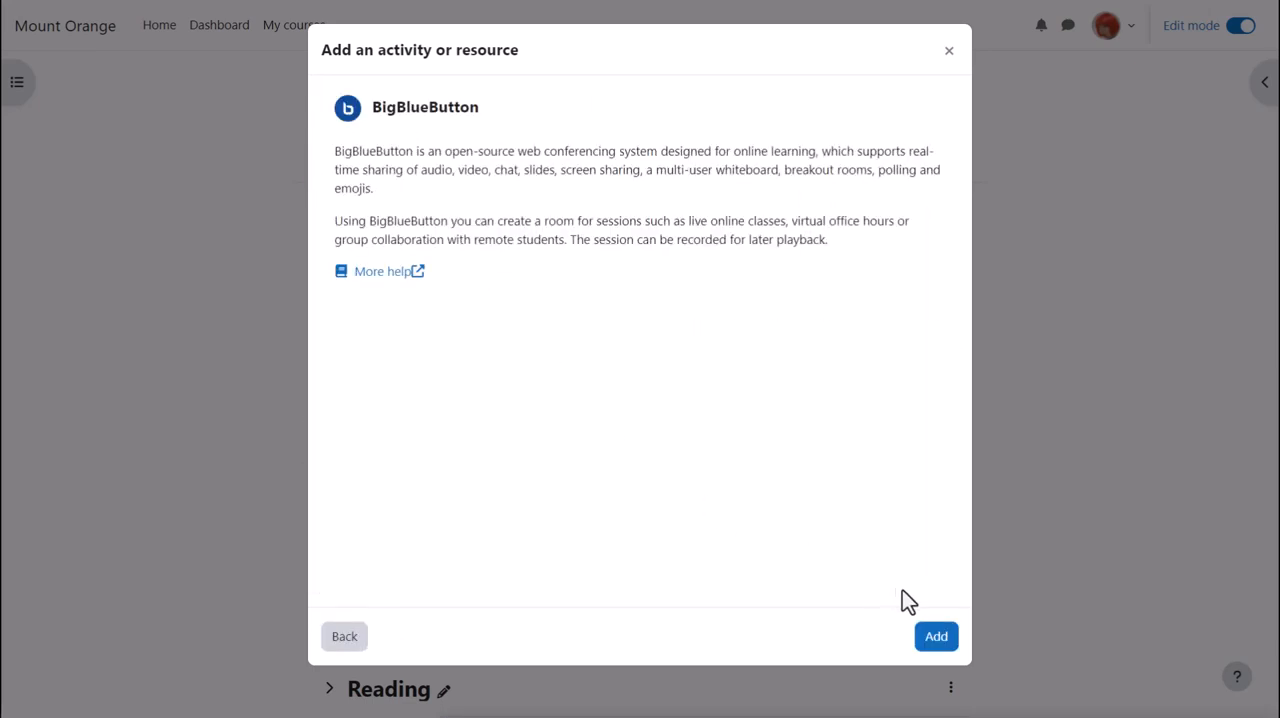
# - Add BigBlueButton as the new activity in the Speaking section
pyautogui.click(934, 636)
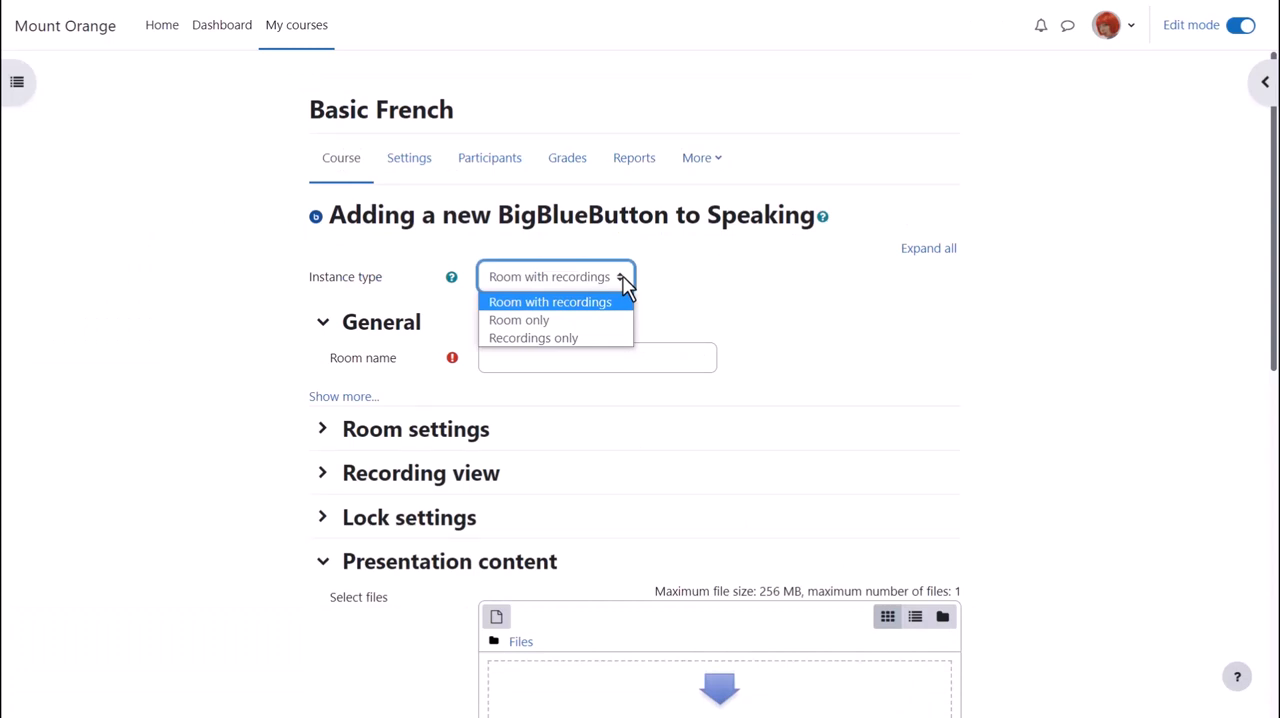
pyautogui.moveTo(628, 318)
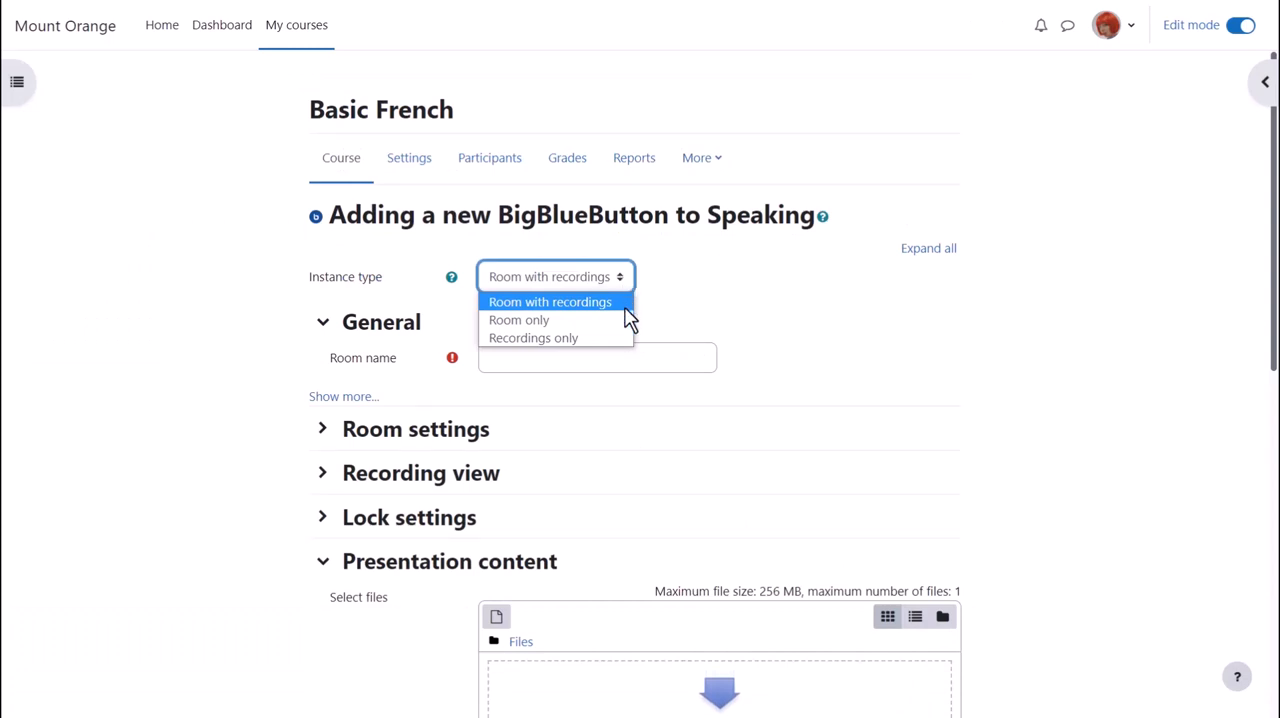
pyautogui.moveTo(520, 320)
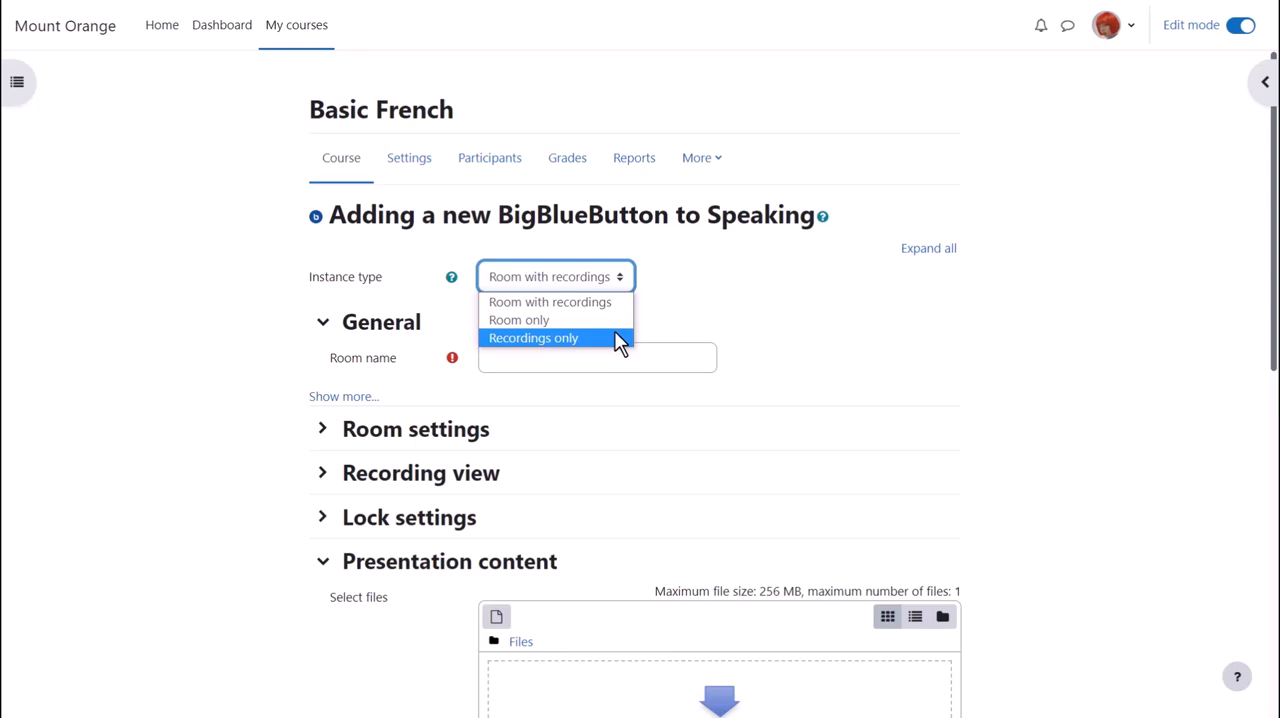
pyautogui.moveTo(624, 344)
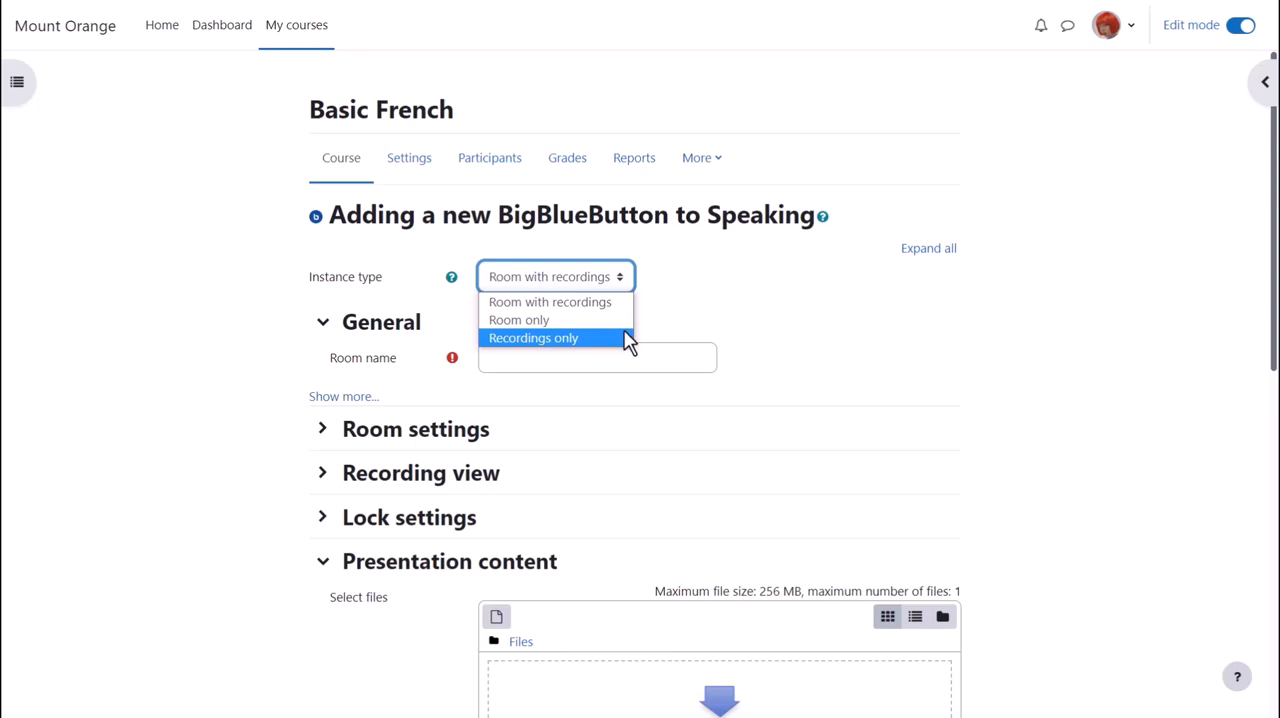
# - Keep the Room with recordings instance type and move to the Room name field
pyautogui.click(556, 276)
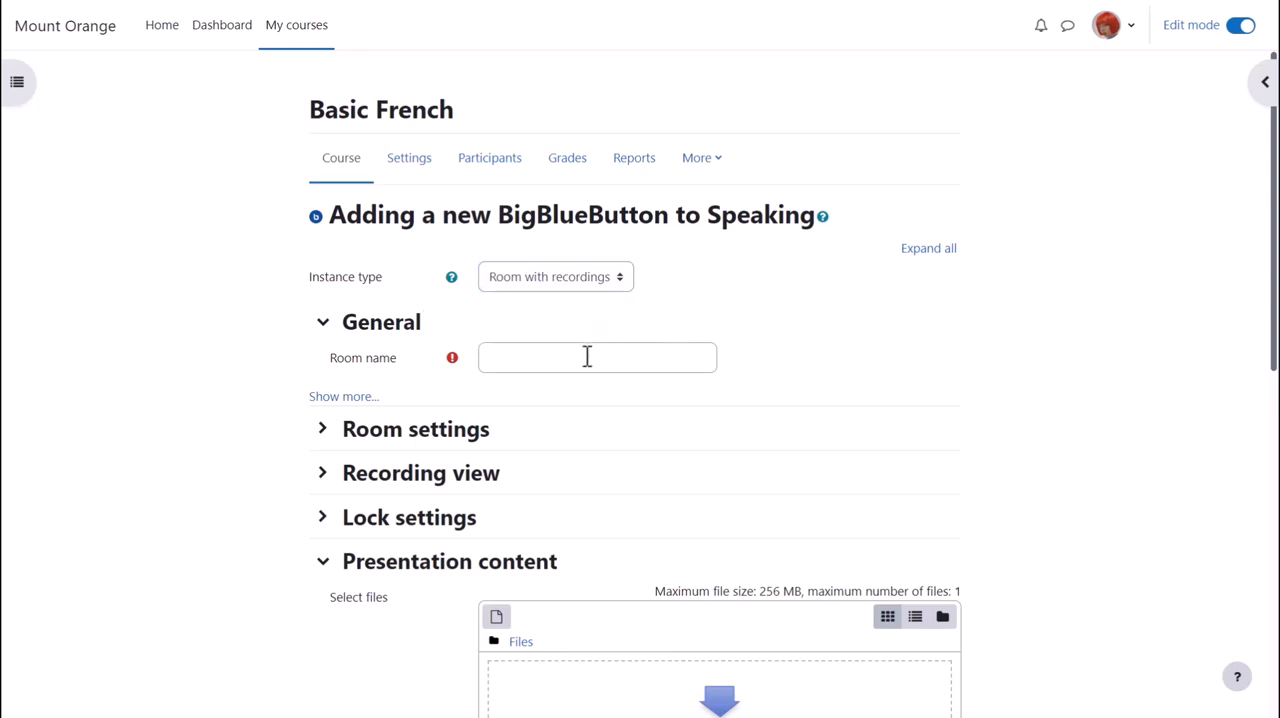
# - Name the room 'Week 1 Tutorial', set welcome message 'Bonjour tout le monde!' and enable Wait for moderator
pyautogui.write('Week 1 Tutorial')
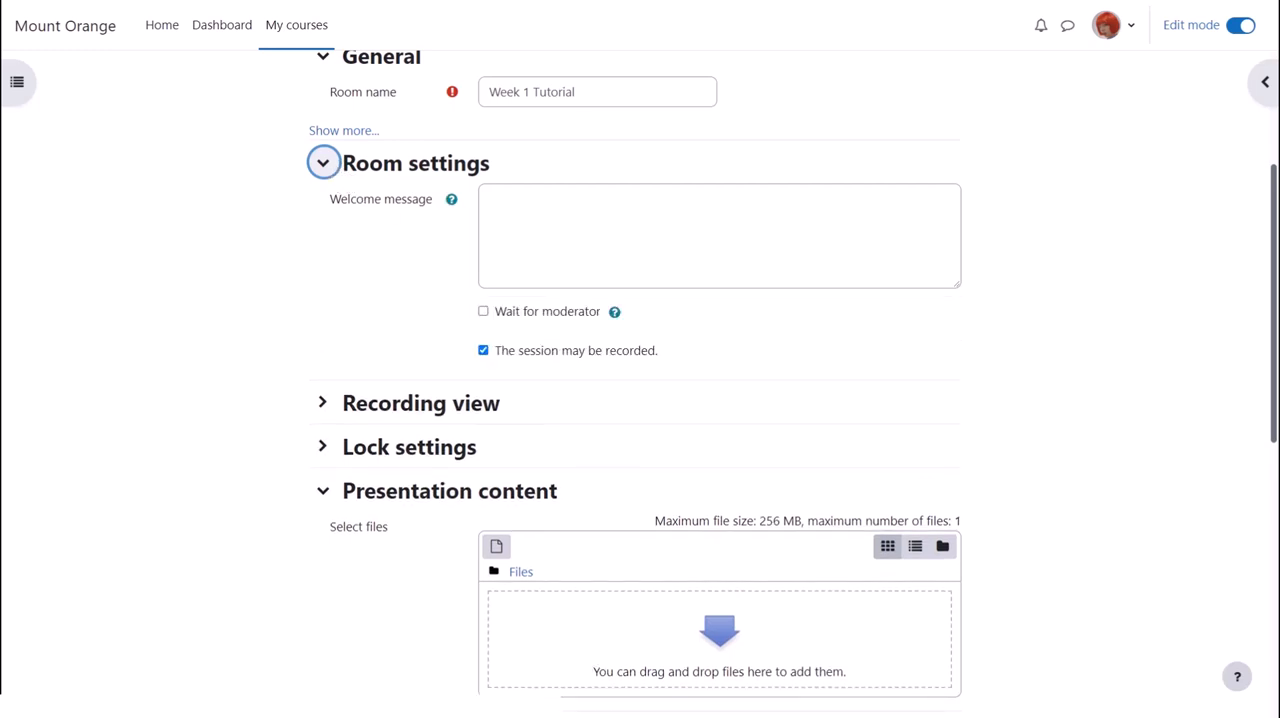
pyautogui.write('B')
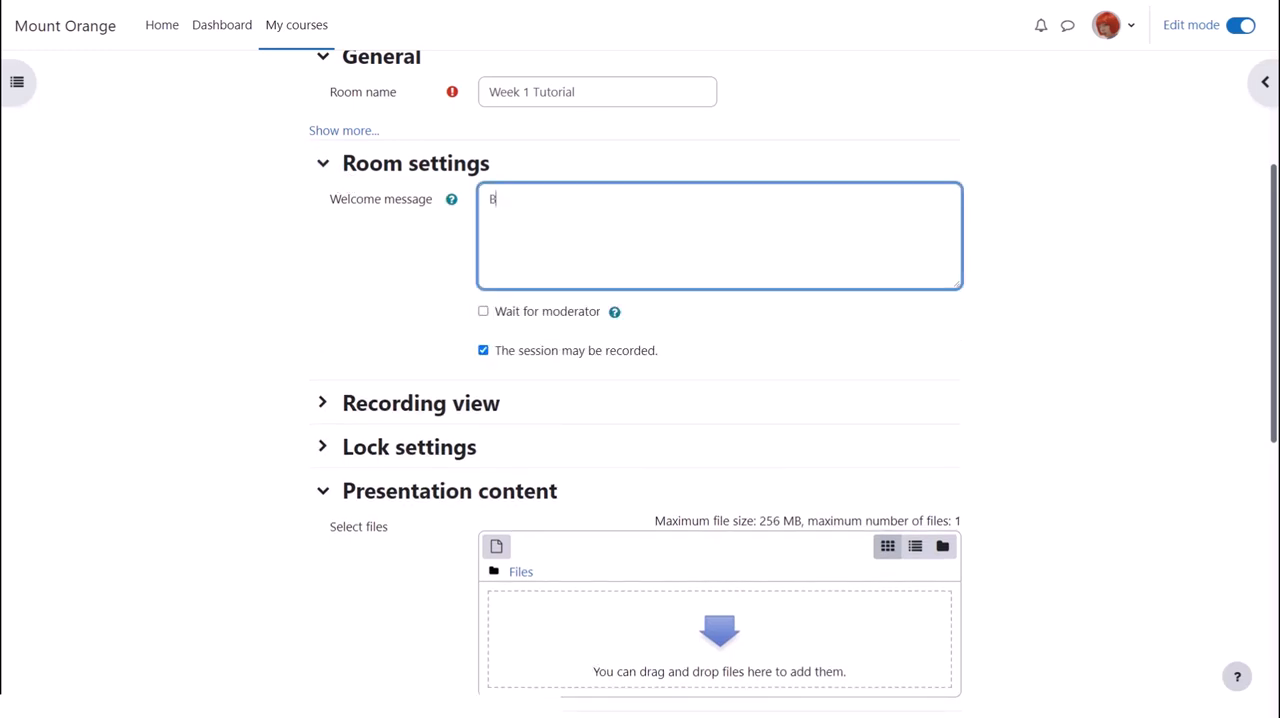
pyautogui.write('Bonjour tout le monde!')
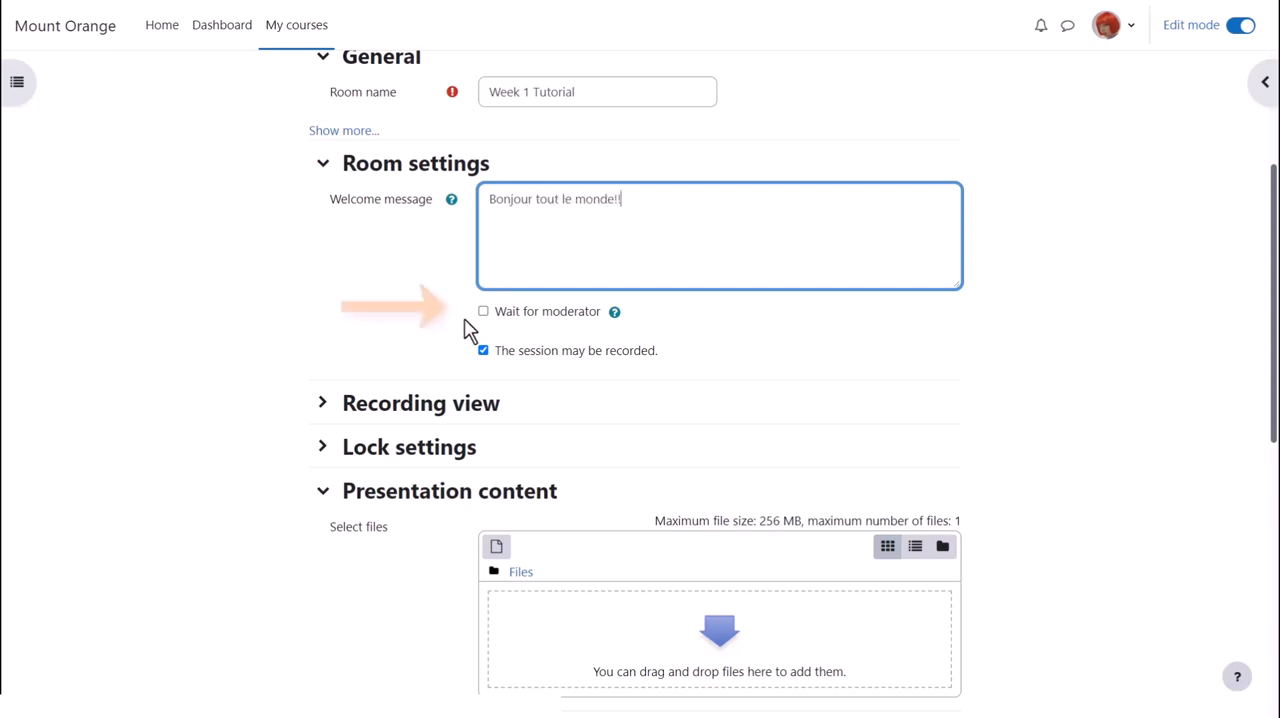
pyautogui.click(484, 312)
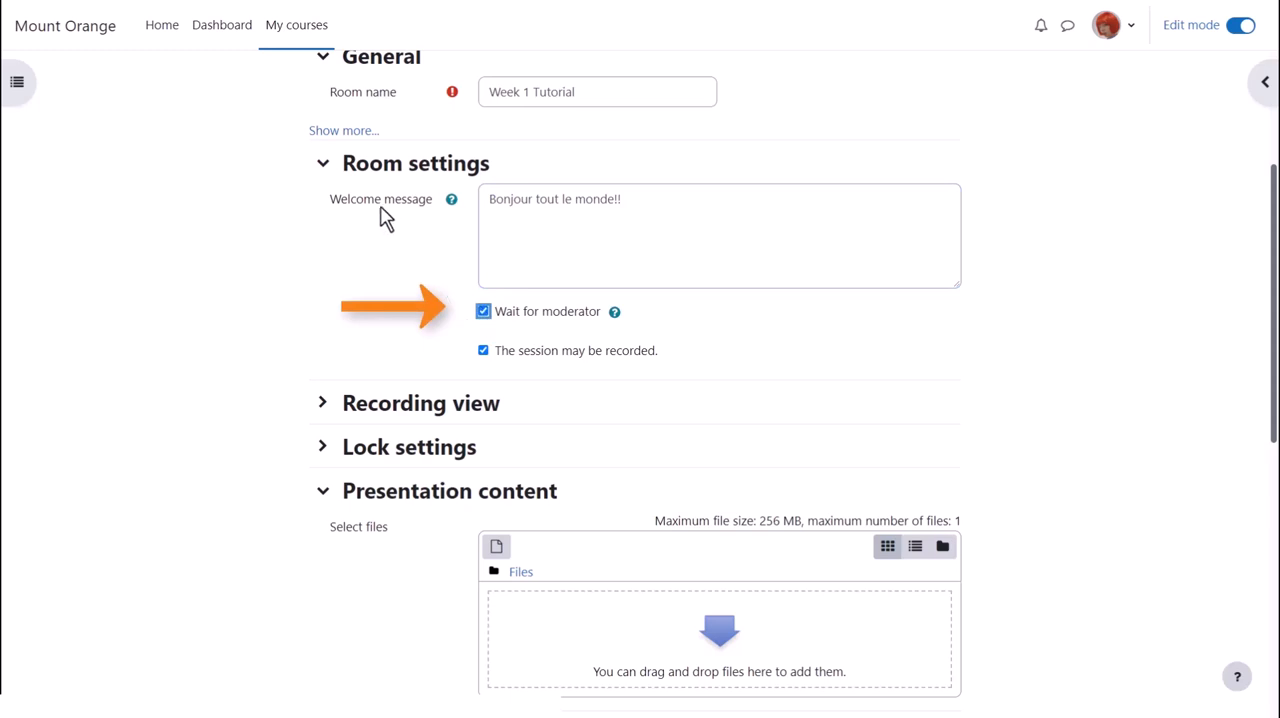
pyautogui.moveTo(330, 180)
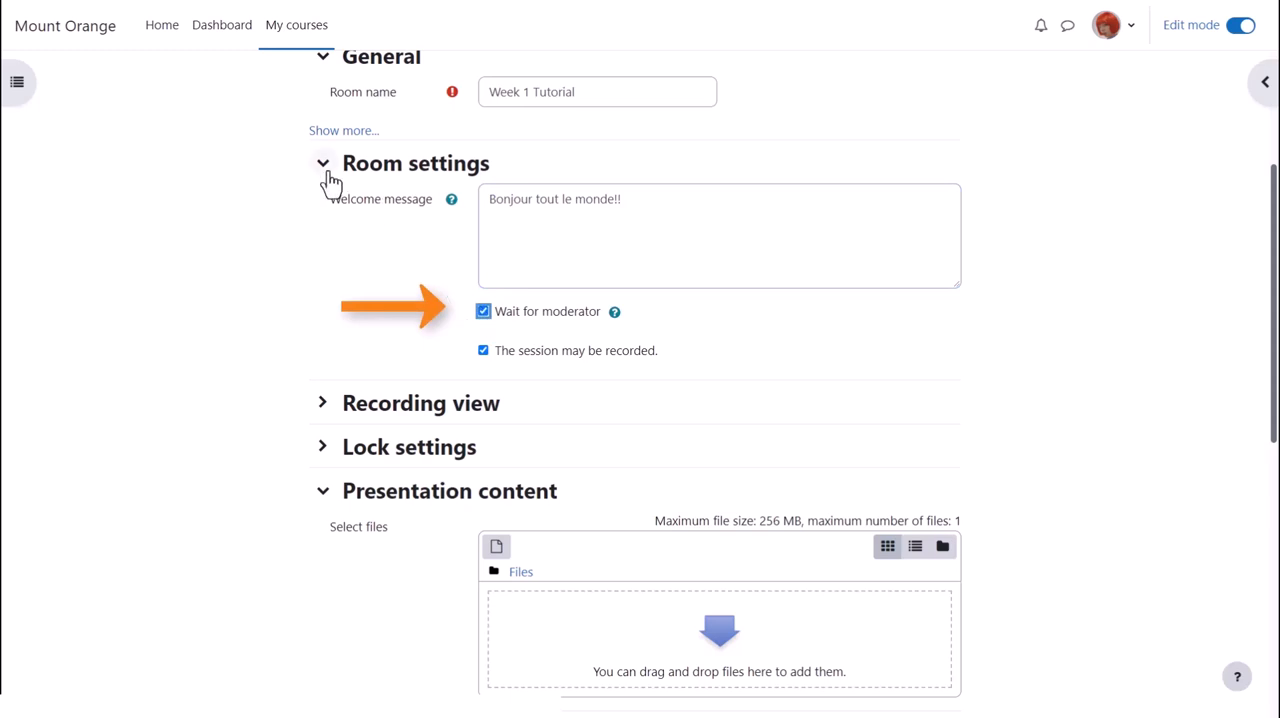
pyautogui.click(322, 162)
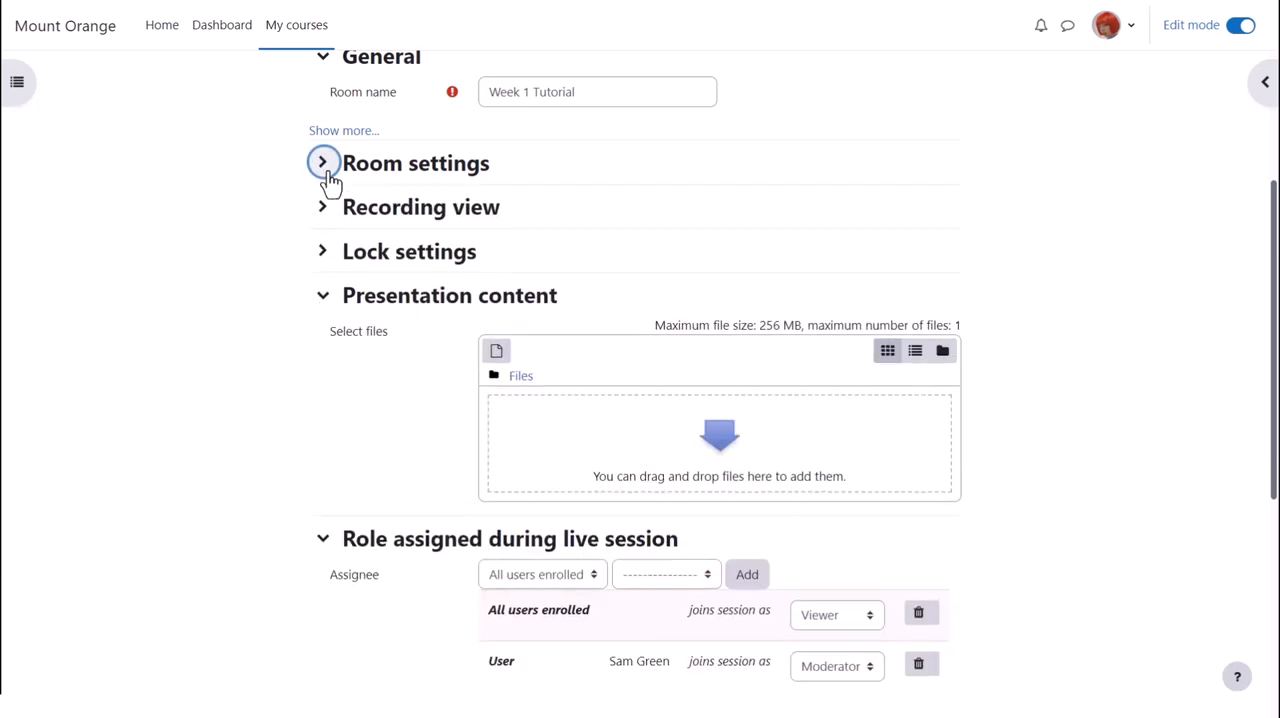
# - Review the participant lock settings and presentation content sections, then fold them away
pyautogui.click(322, 252)
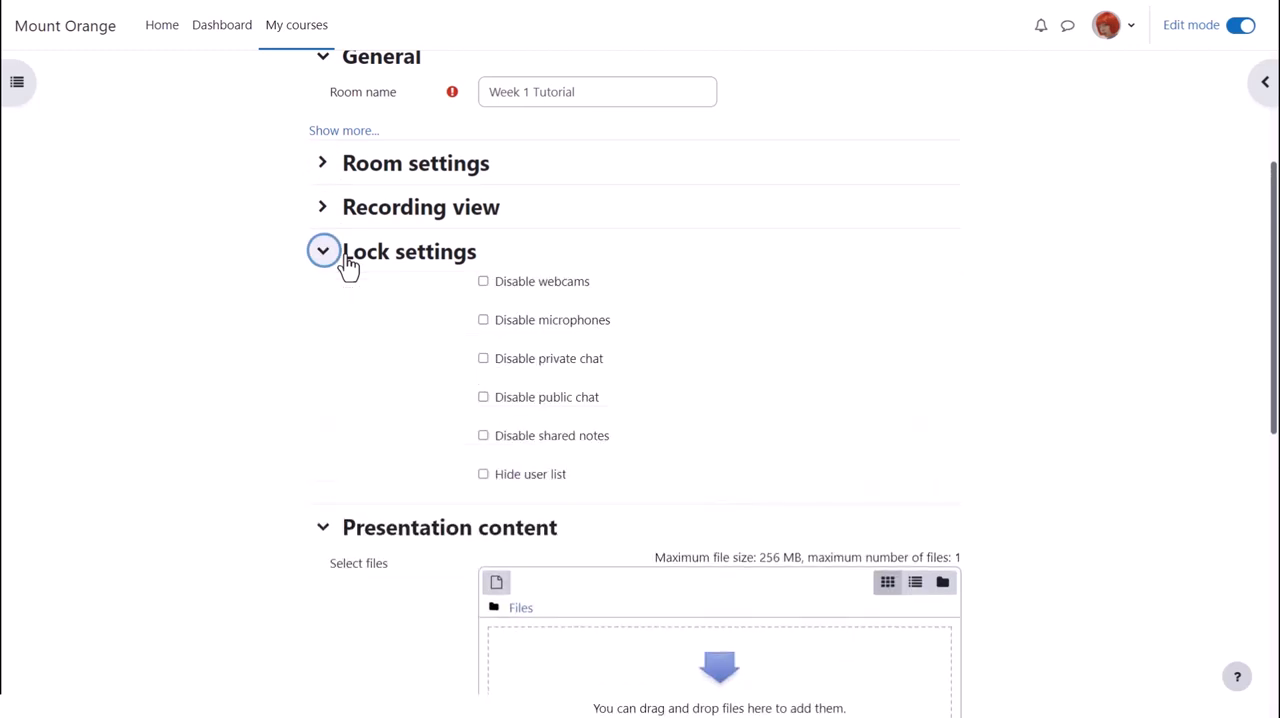
pyautogui.moveTo(484, 364)
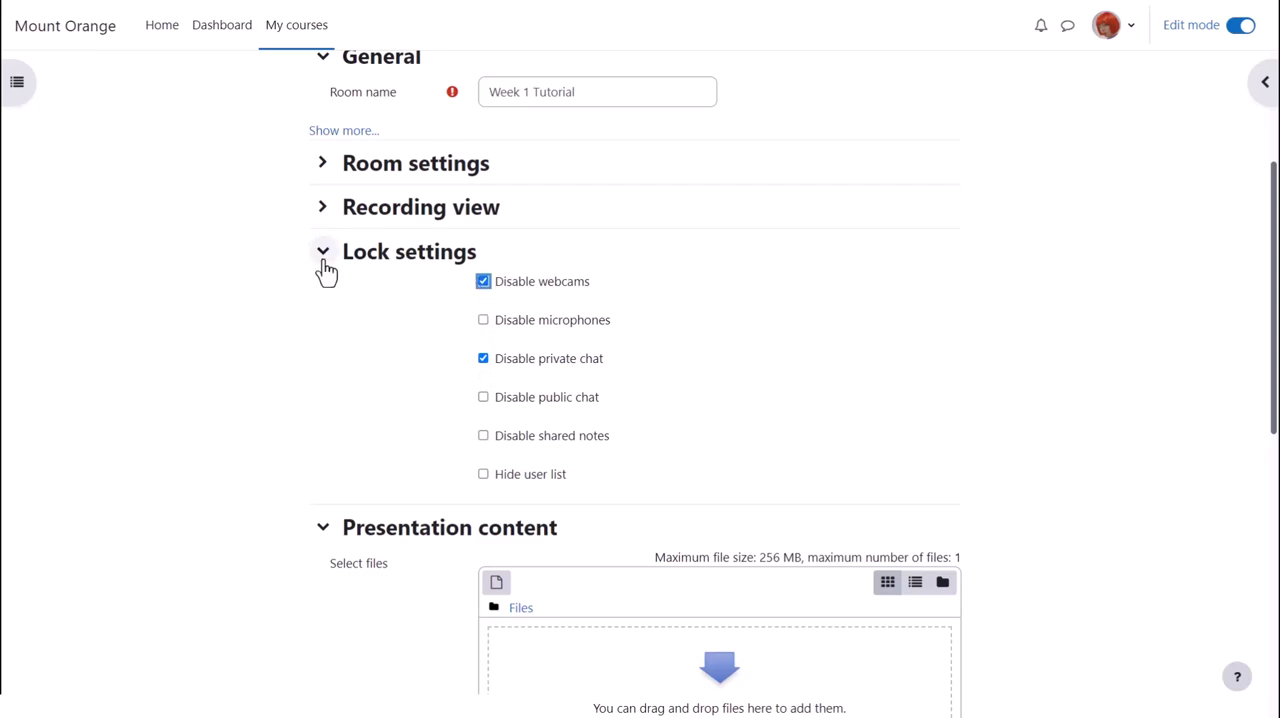
pyautogui.click(322, 252)
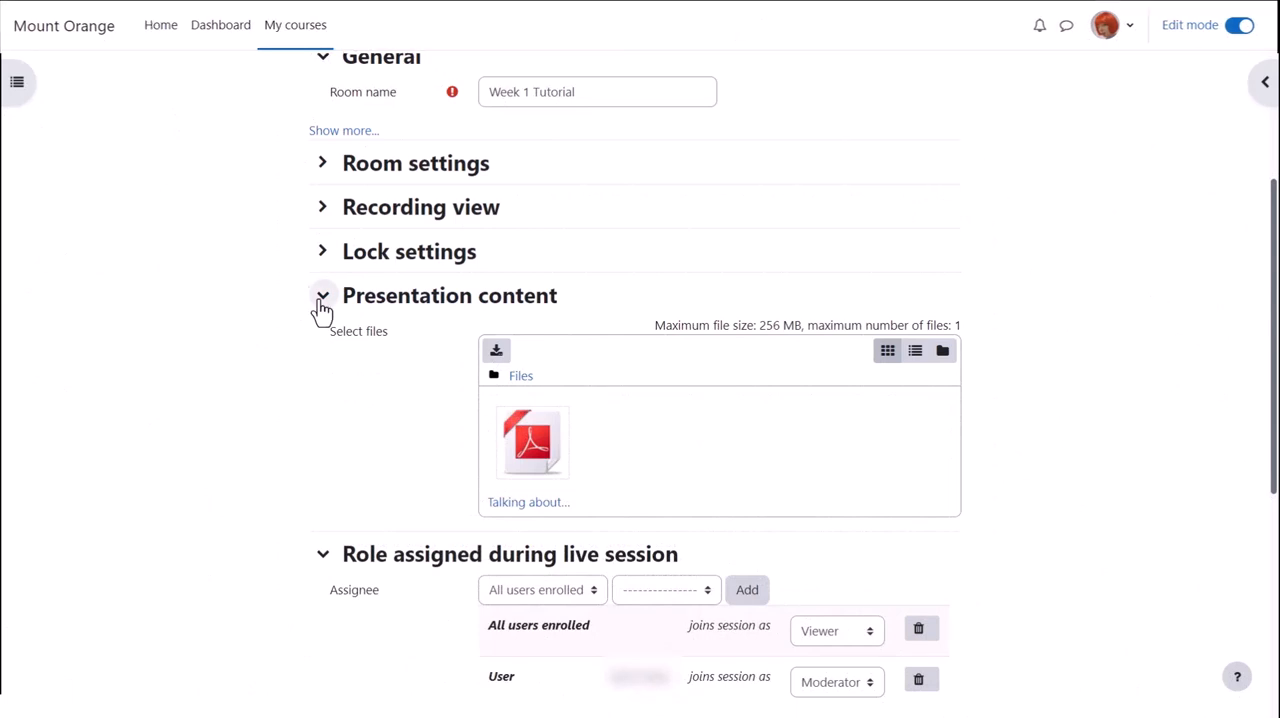
pyautogui.click(322, 296)
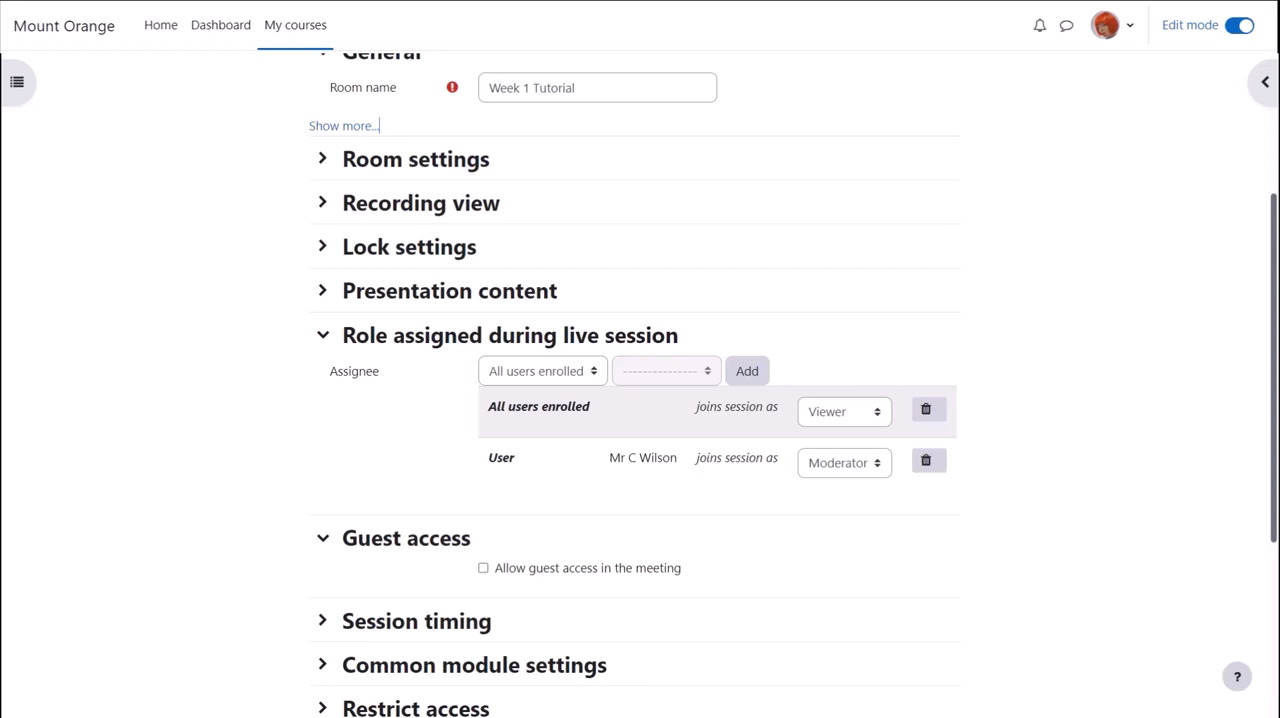
# - Add a single enrolled user to the live-session roles, joining as Moderator
pyautogui.click(542, 372)
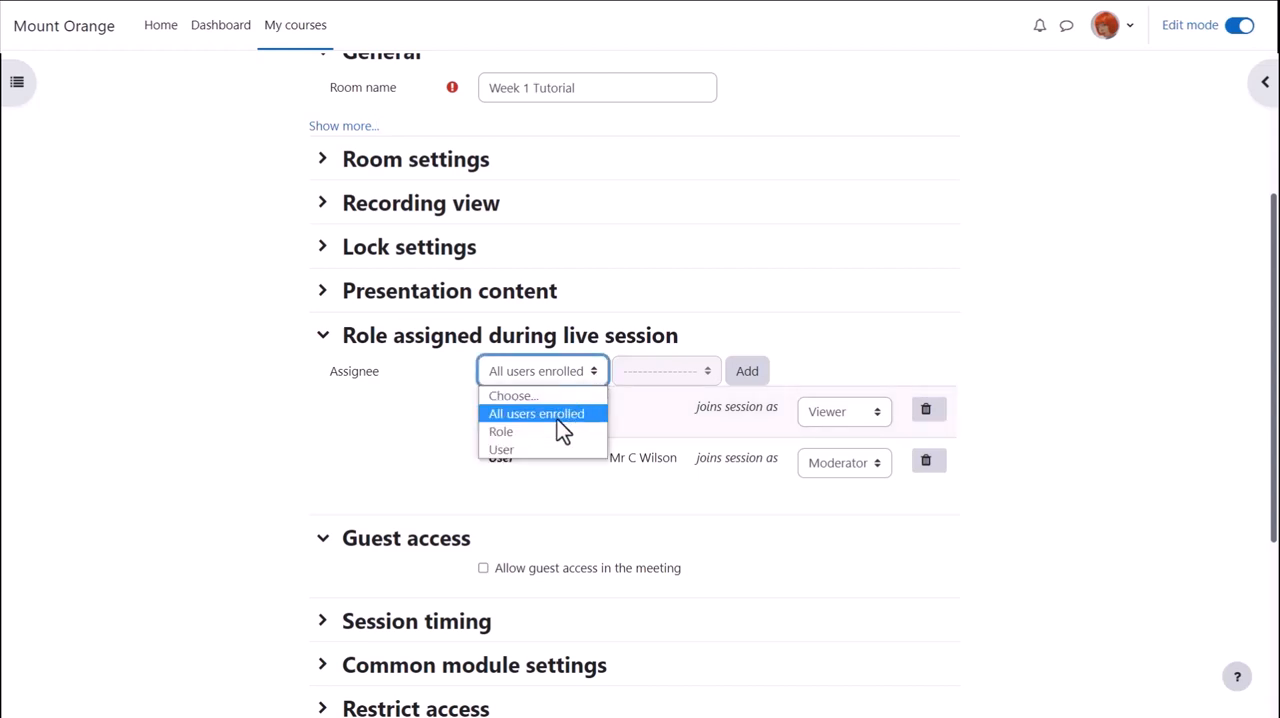
pyautogui.click(500, 448)
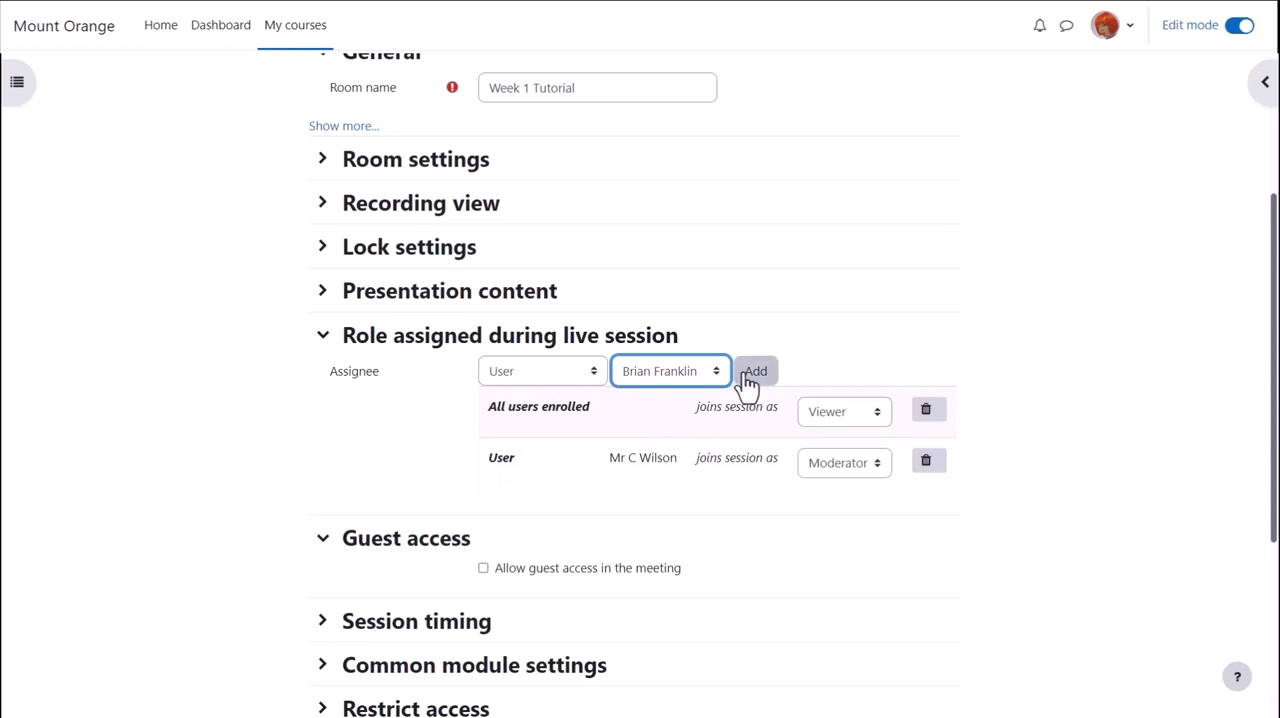
pyautogui.click(756, 372)
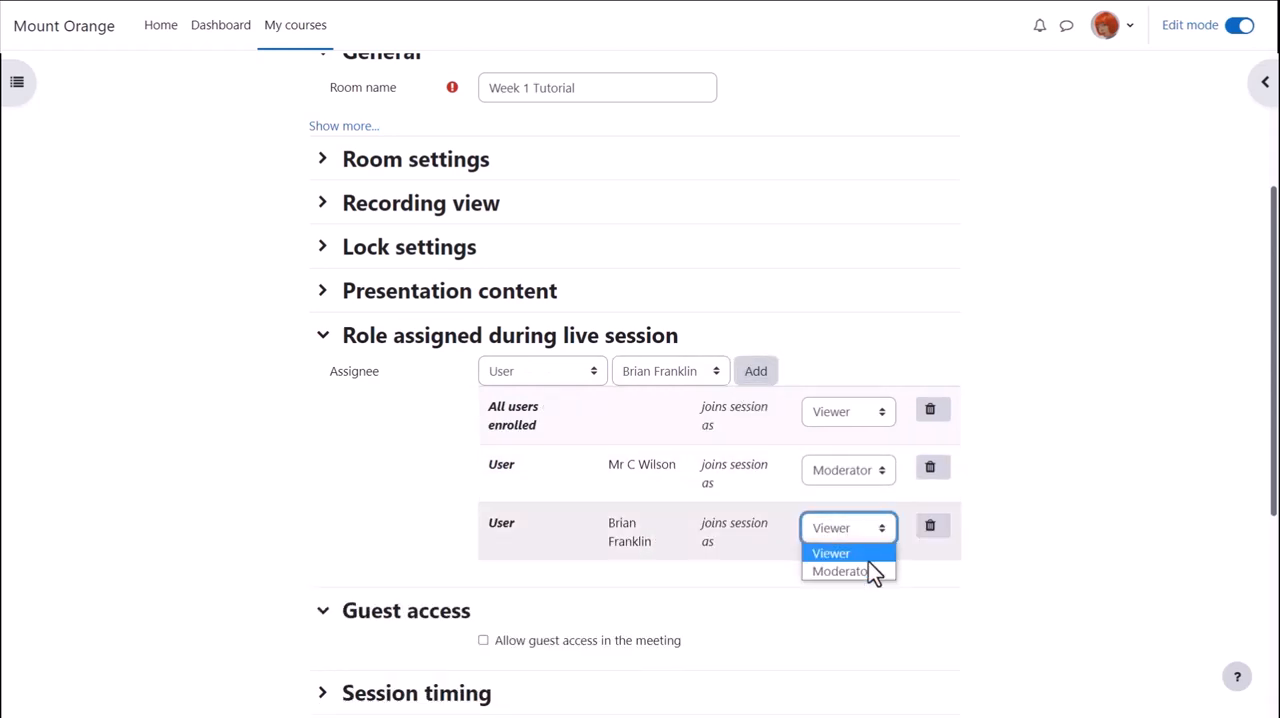
pyautogui.click(840, 572)
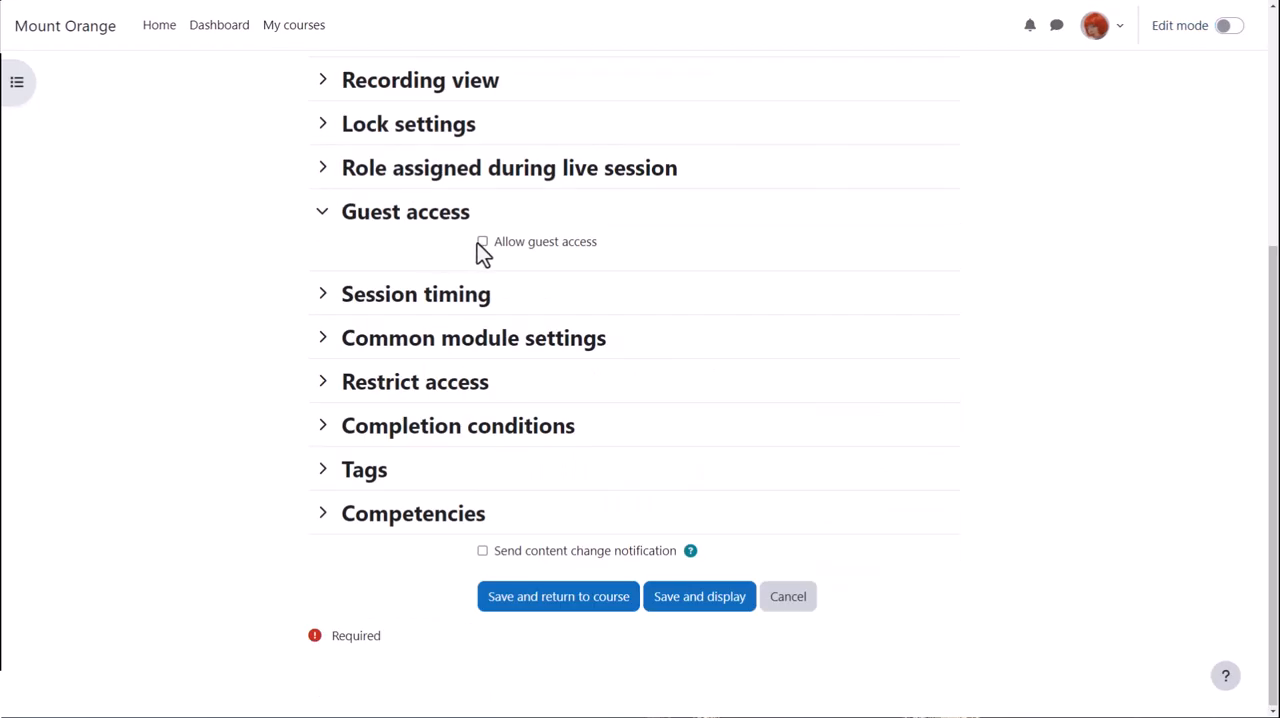
pyautogui.moveTo(488, 252)
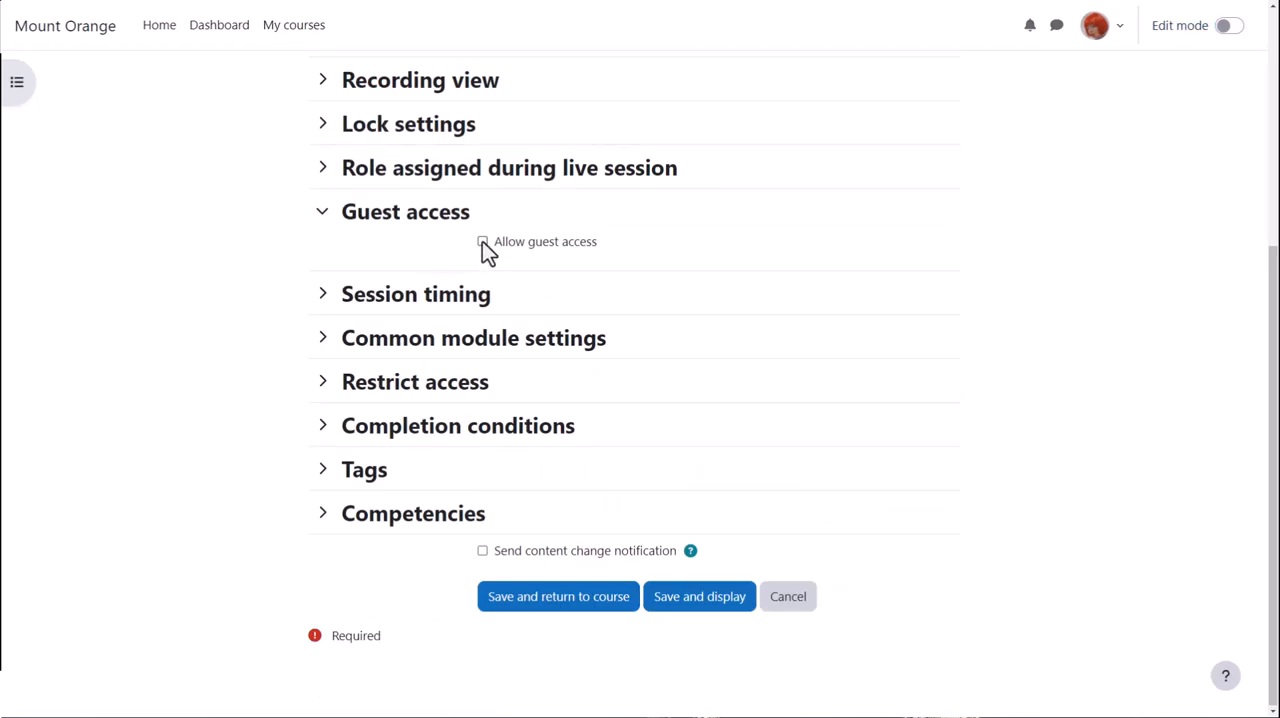
# - Allow guest access with moderator admission and show the session timing settings
pyautogui.click(484, 240)
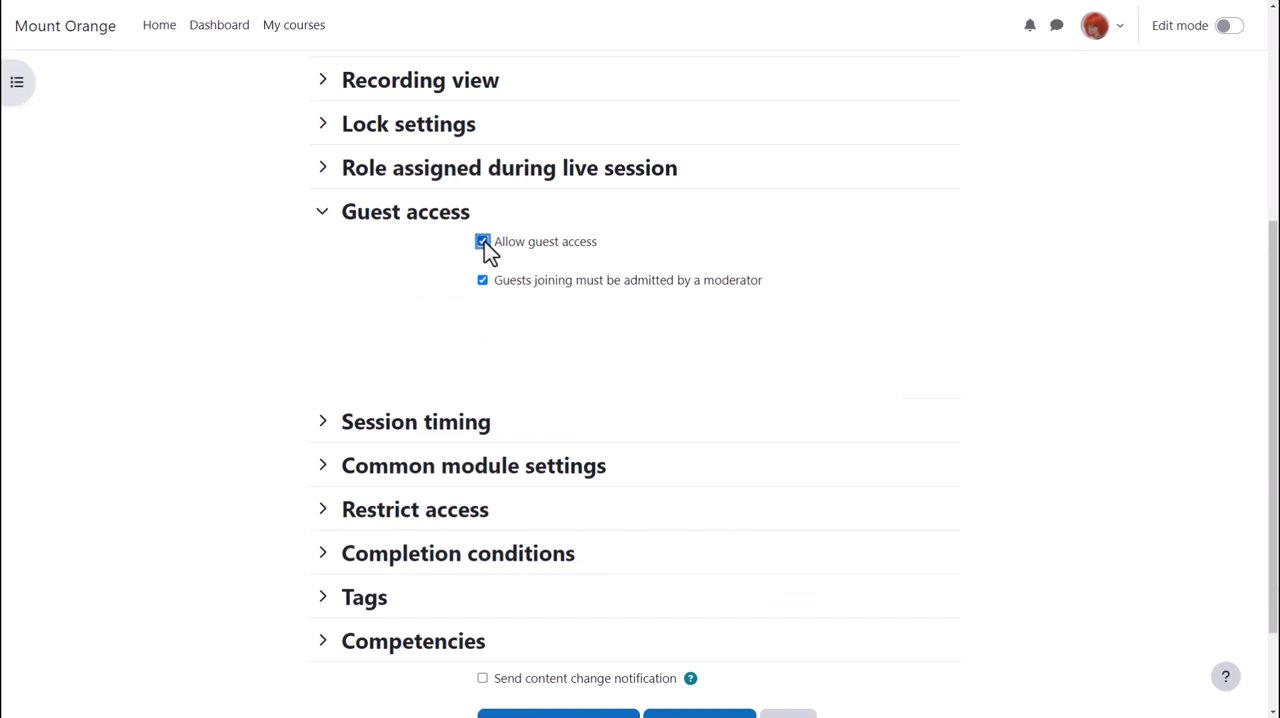
pyautogui.click(484, 240)
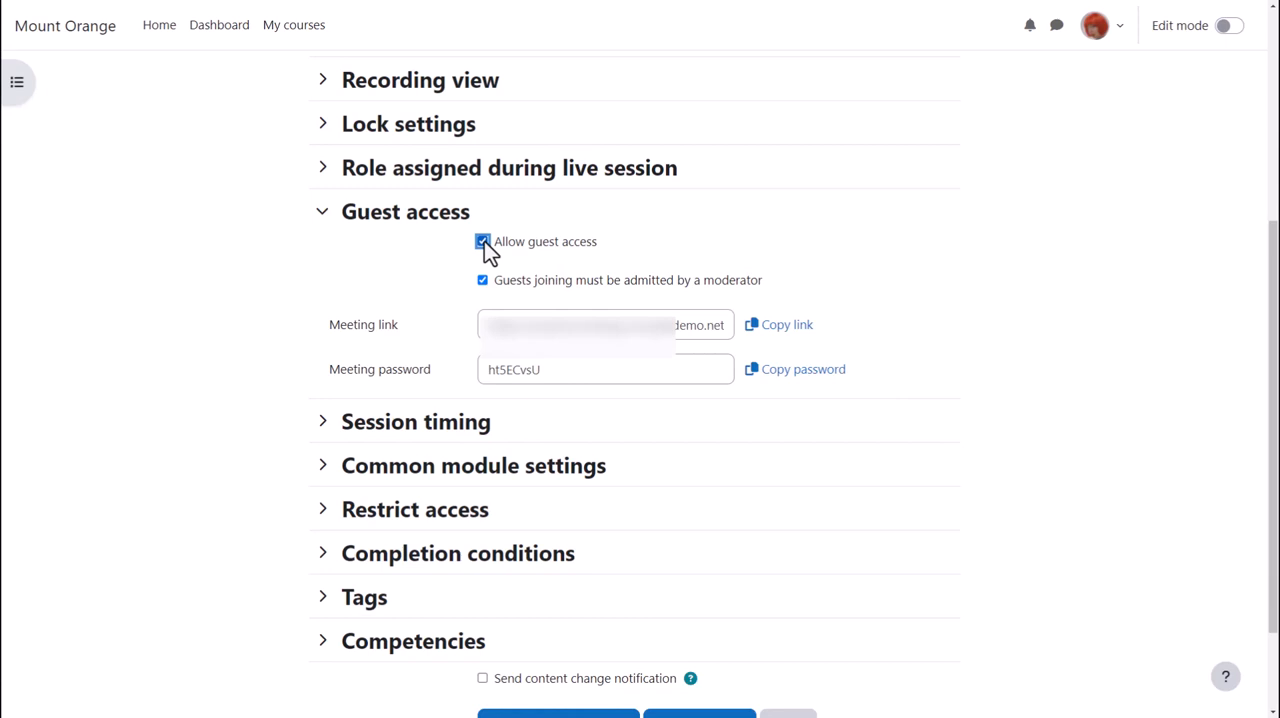
pyautogui.click(322, 212)
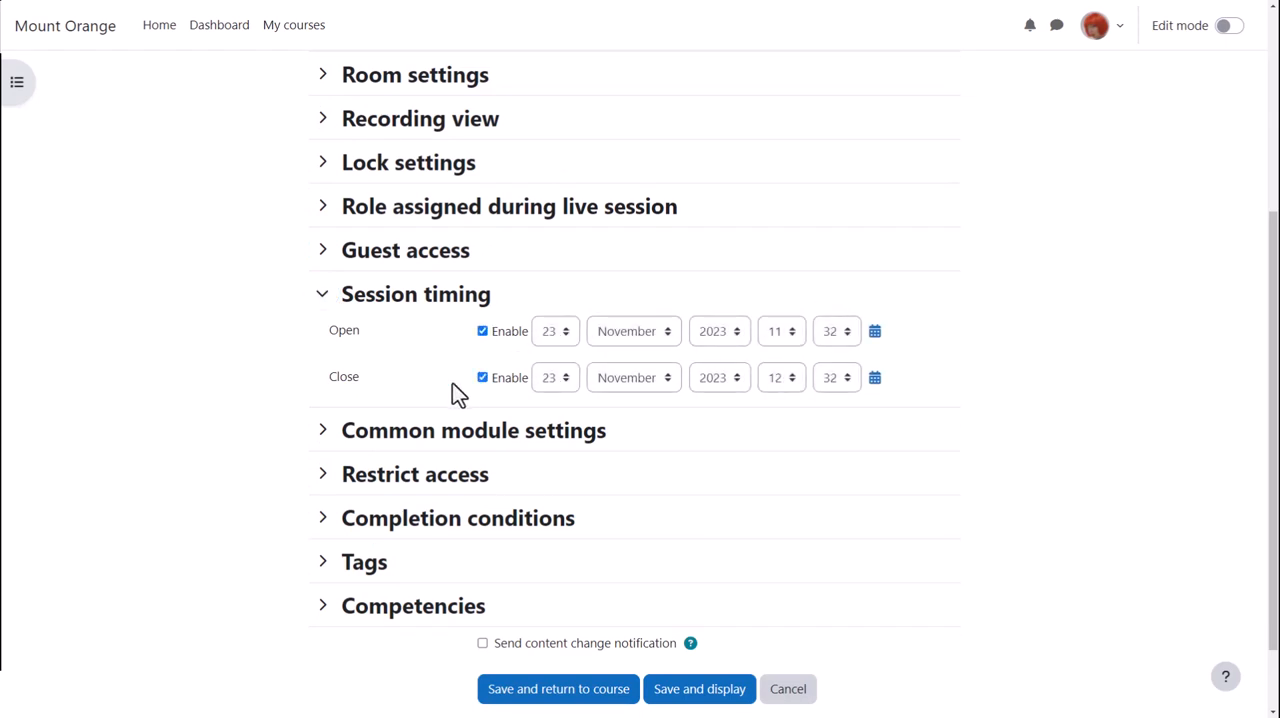
# - Set completion to Add requirements with 'View the activity' required
pyautogui.click(322, 292)
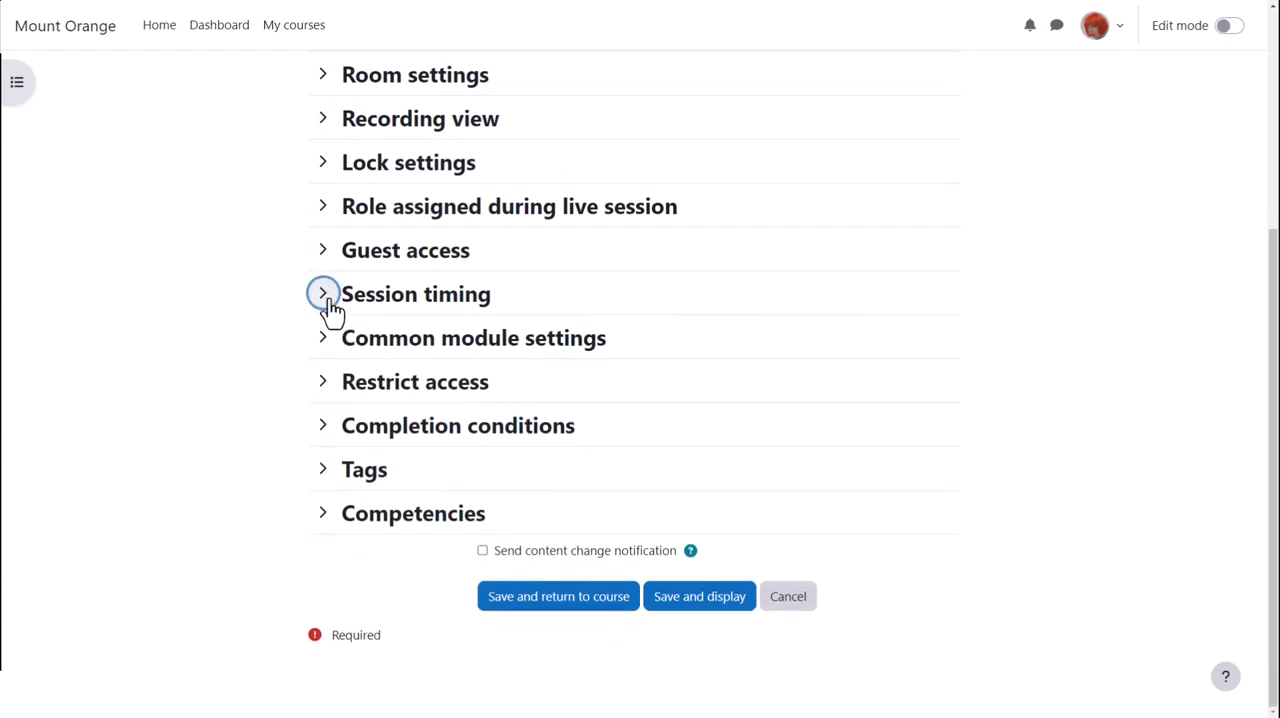
pyautogui.click(322, 426)
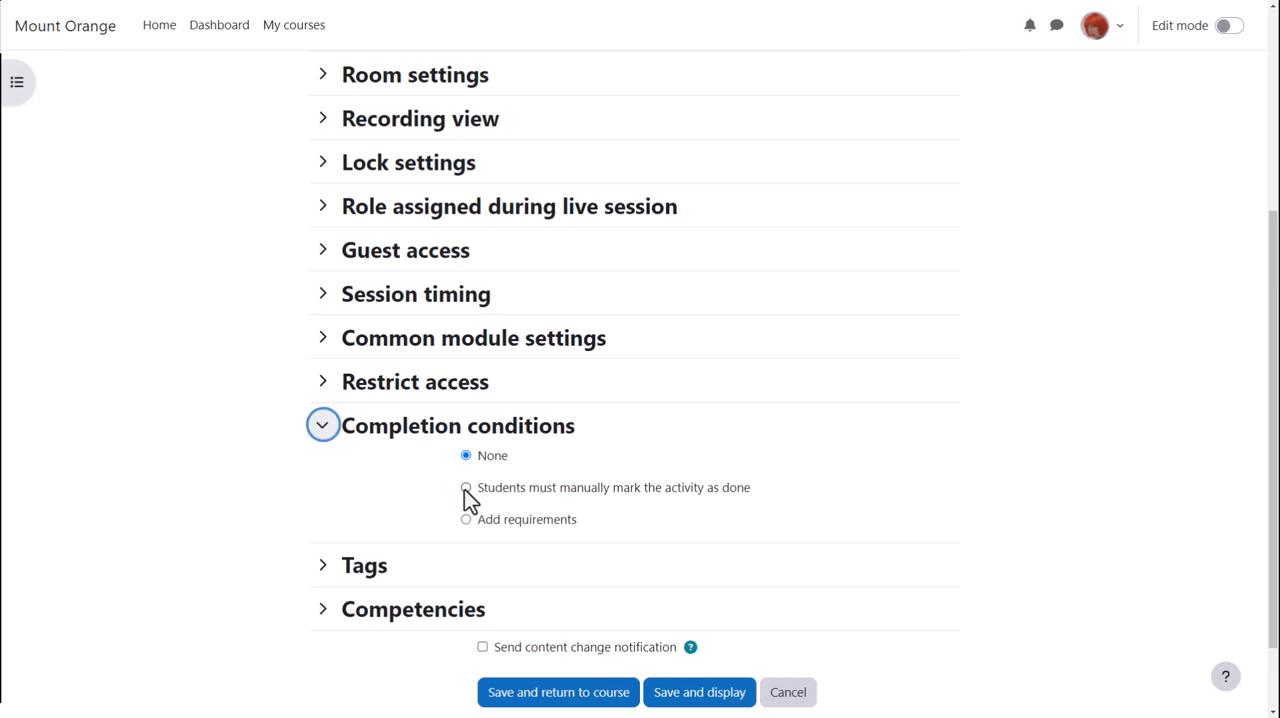
pyautogui.click(466, 490)
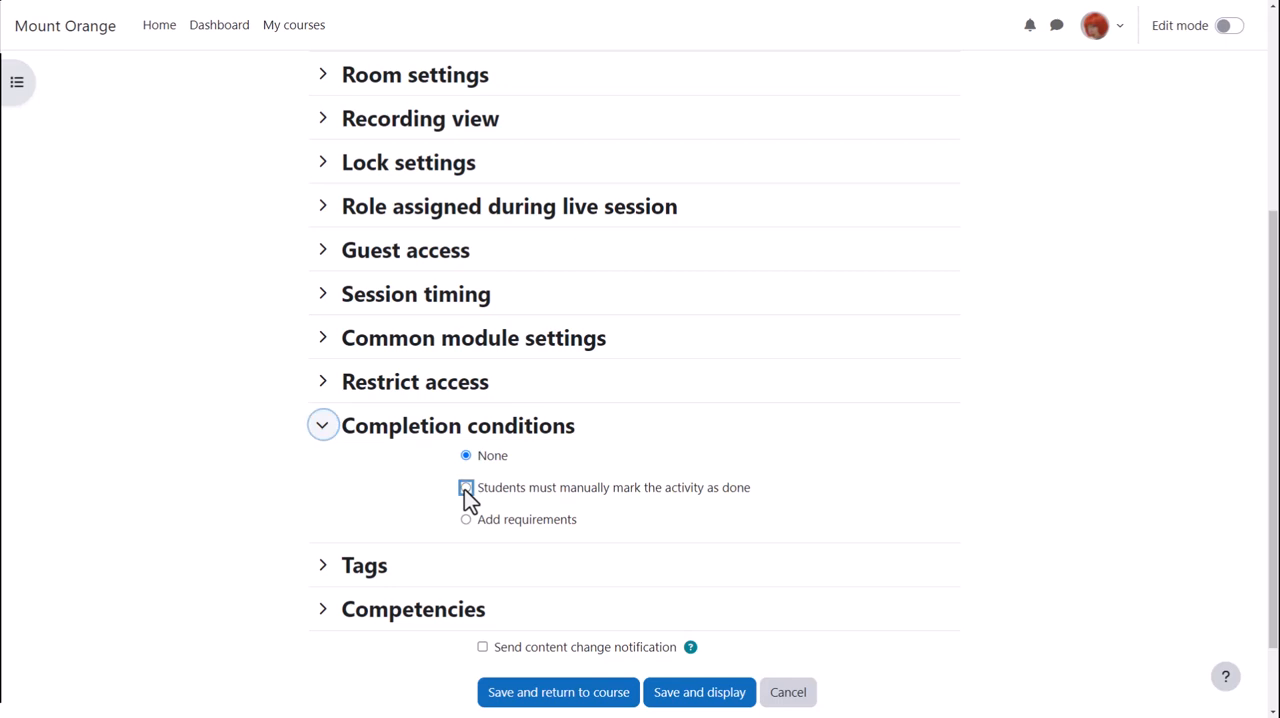
pyautogui.click(466, 488)
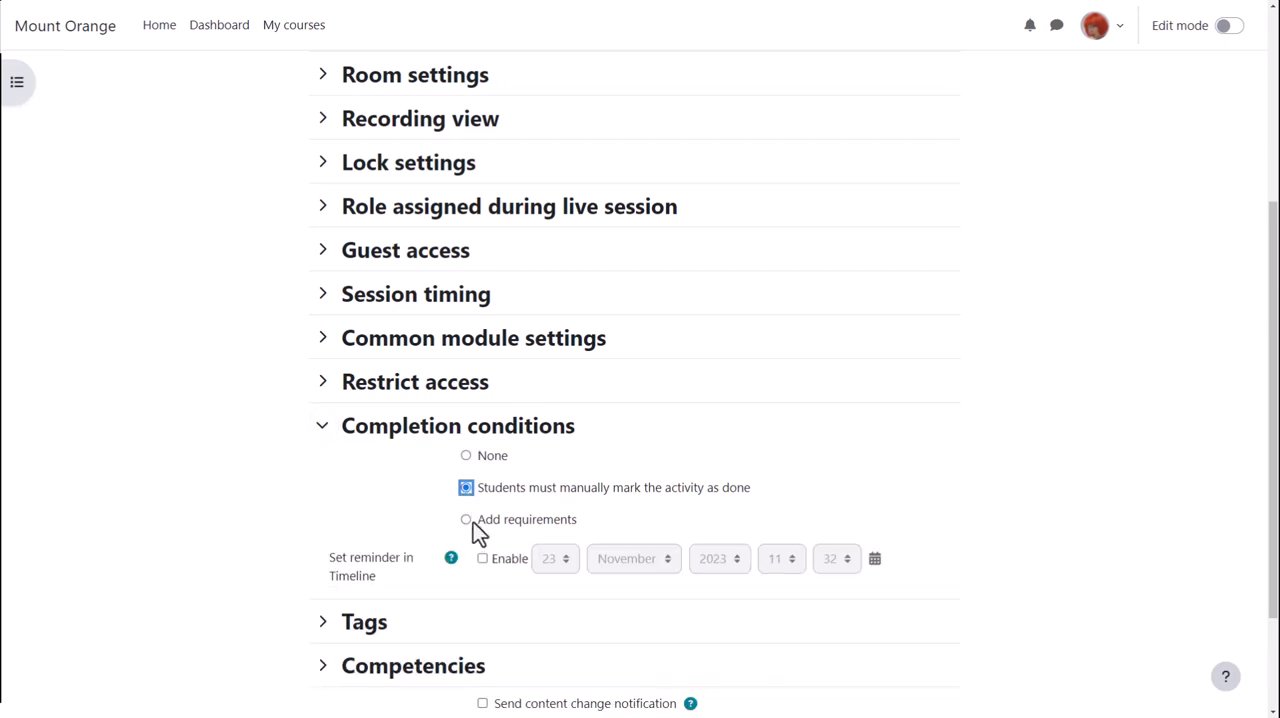
pyautogui.click(466, 520)
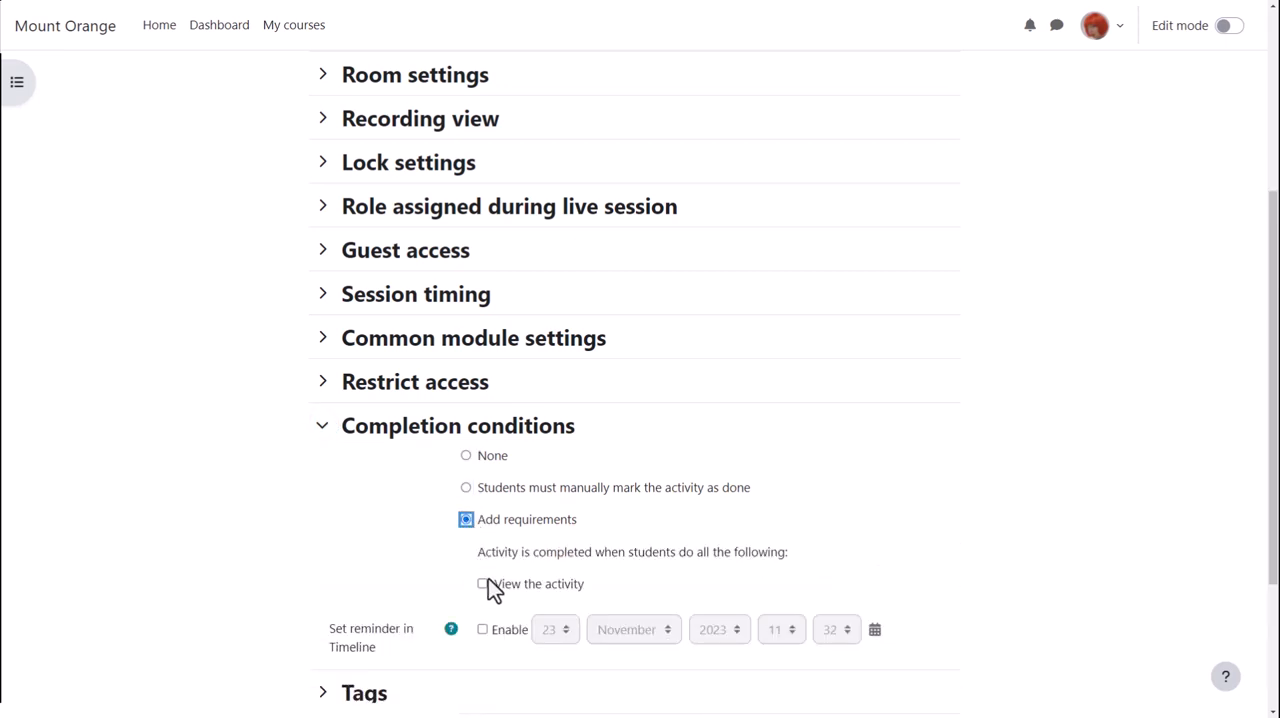
pyautogui.click(484, 584)
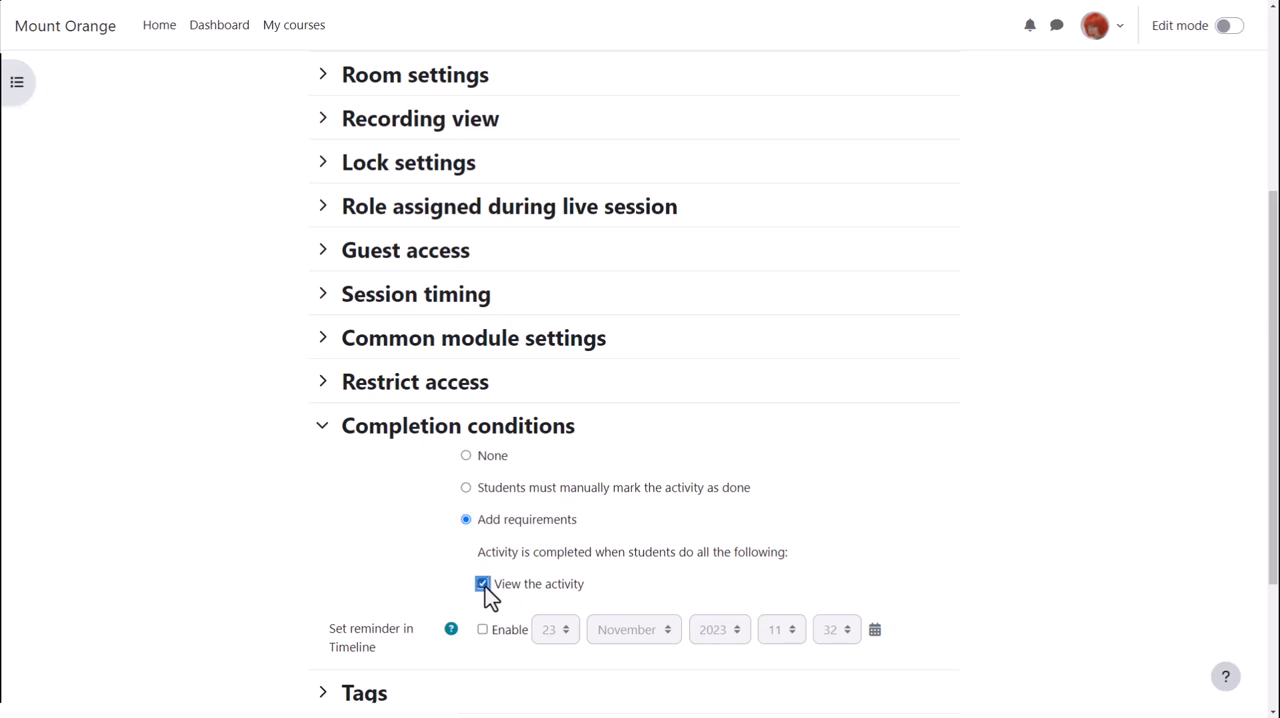
pyautogui.click(322, 426)
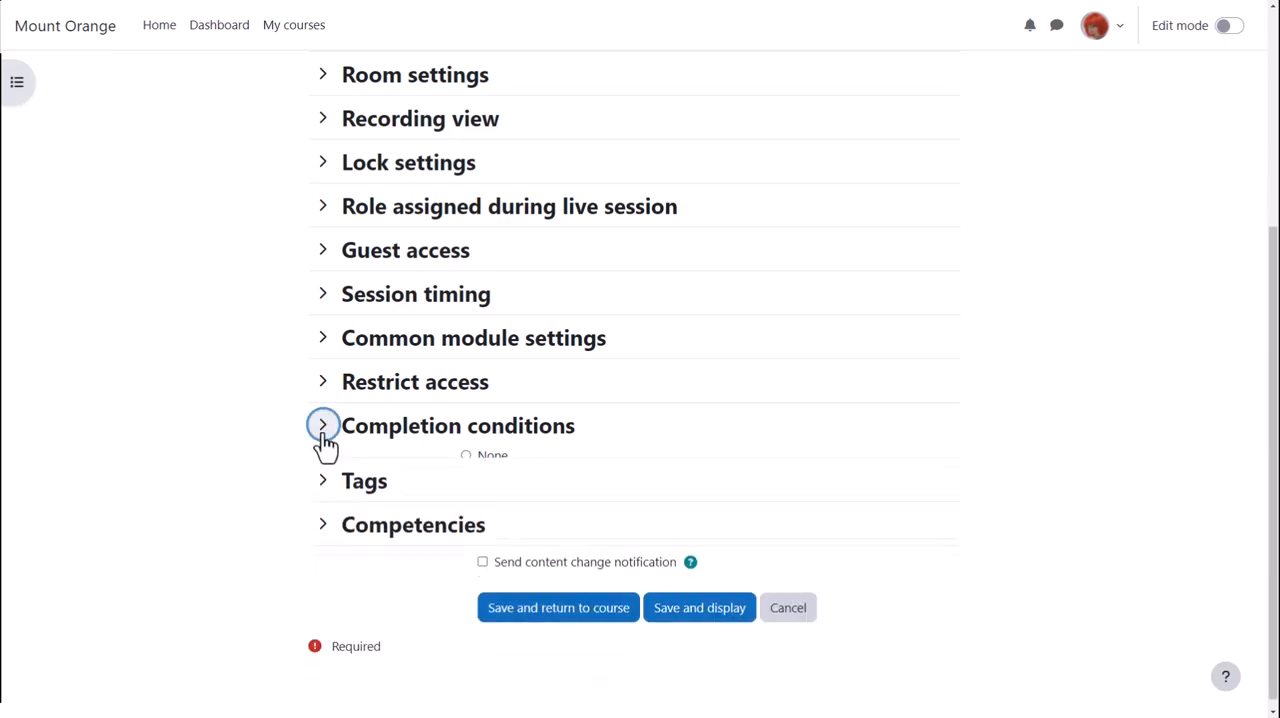
pyautogui.click(324, 426)
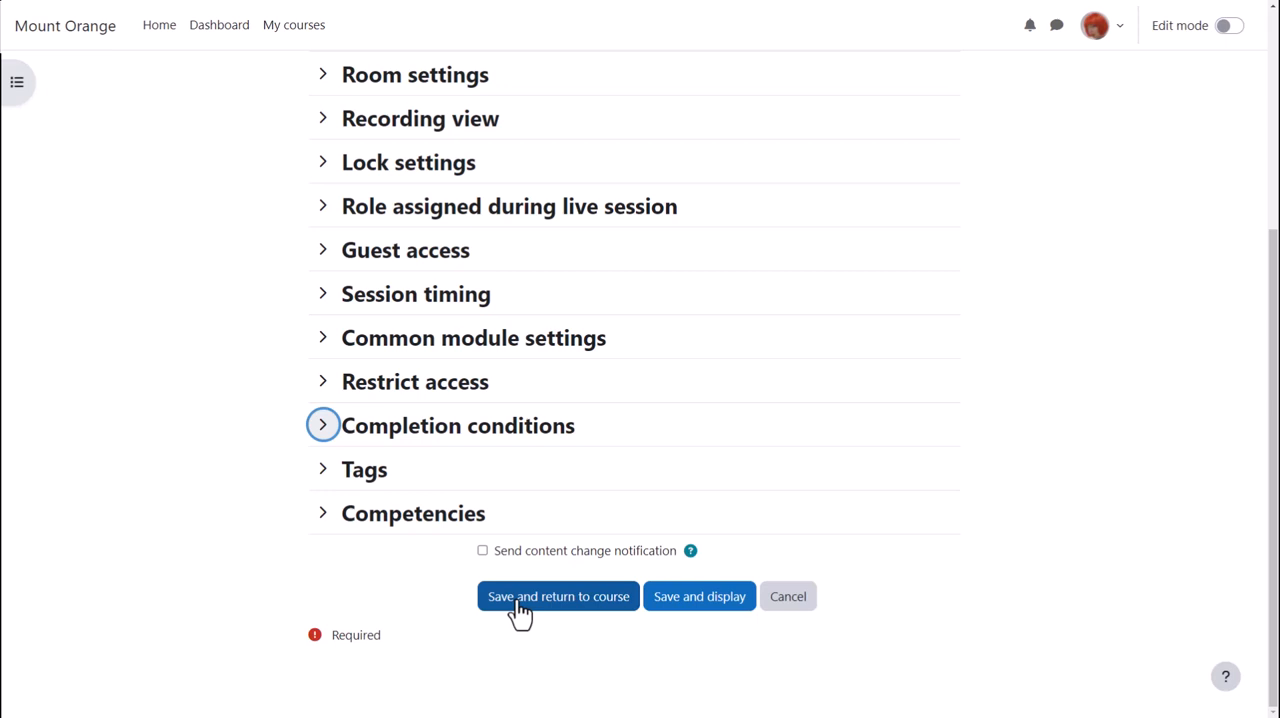
# - Save and return to the course, then check Week 1 tutorial's completion rule under Speaking
pyautogui.click(556, 596)
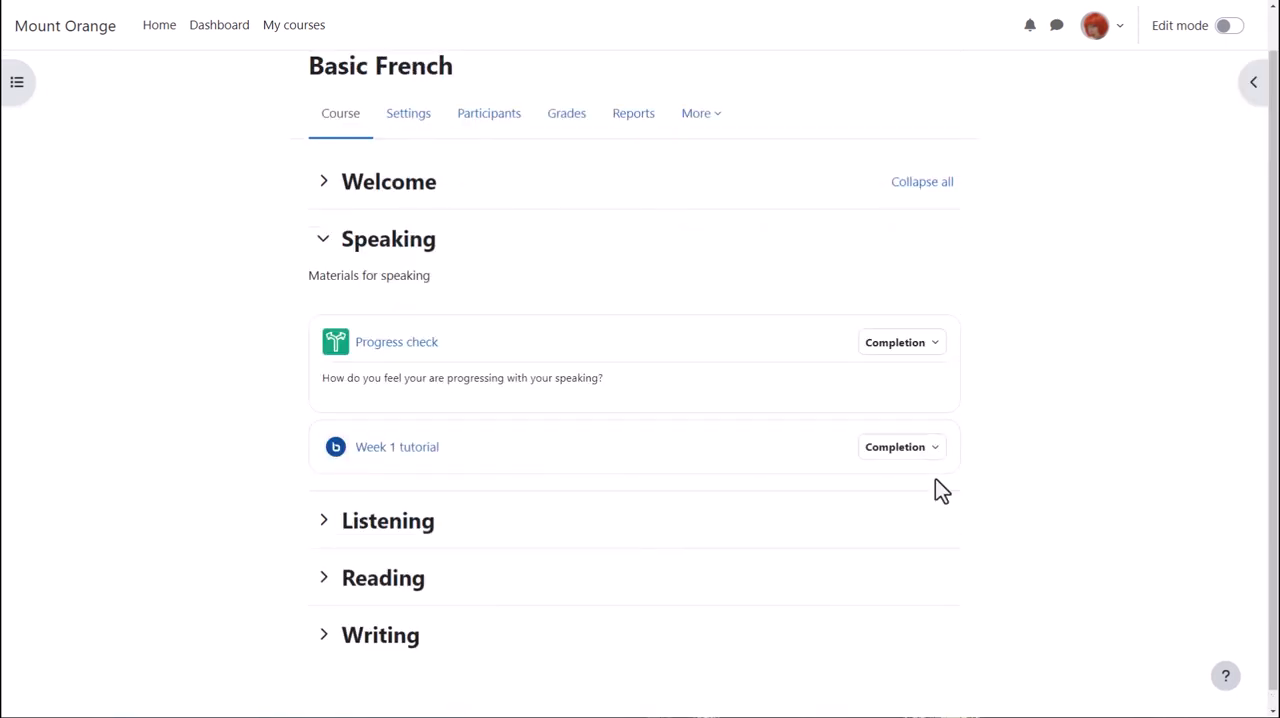
pyautogui.click(900, 446)
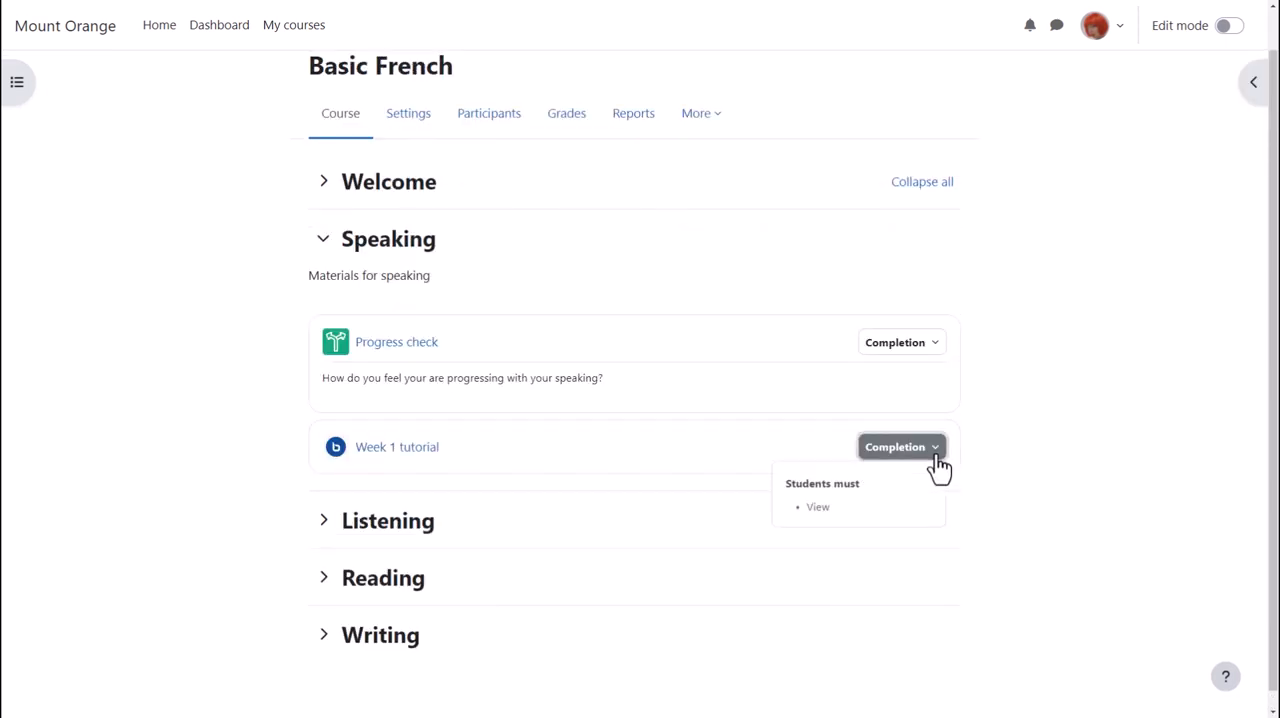